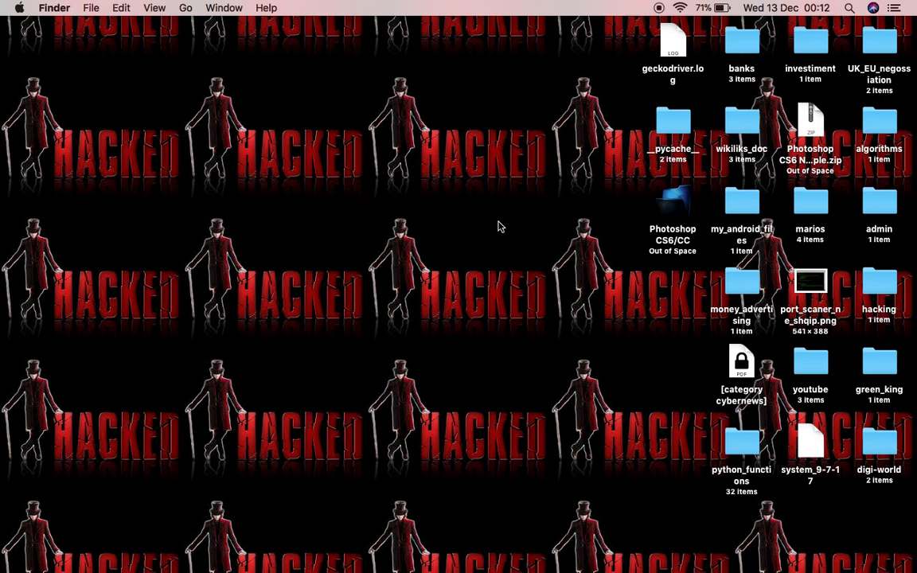
mouse_move(224, 229)
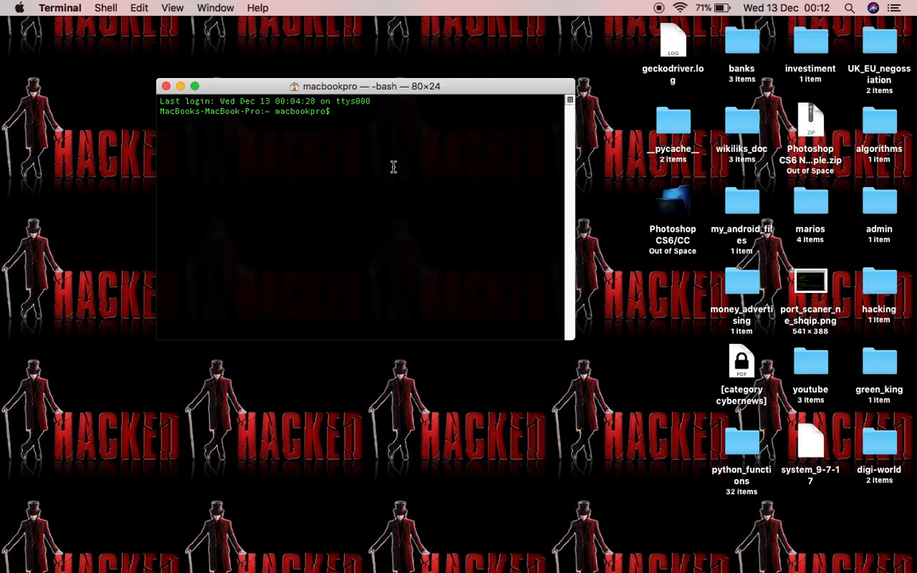
Step: Check en1 with ifconfig -m en1 (192.168.15.99), start a ping to google, then clear the screen
type("l")
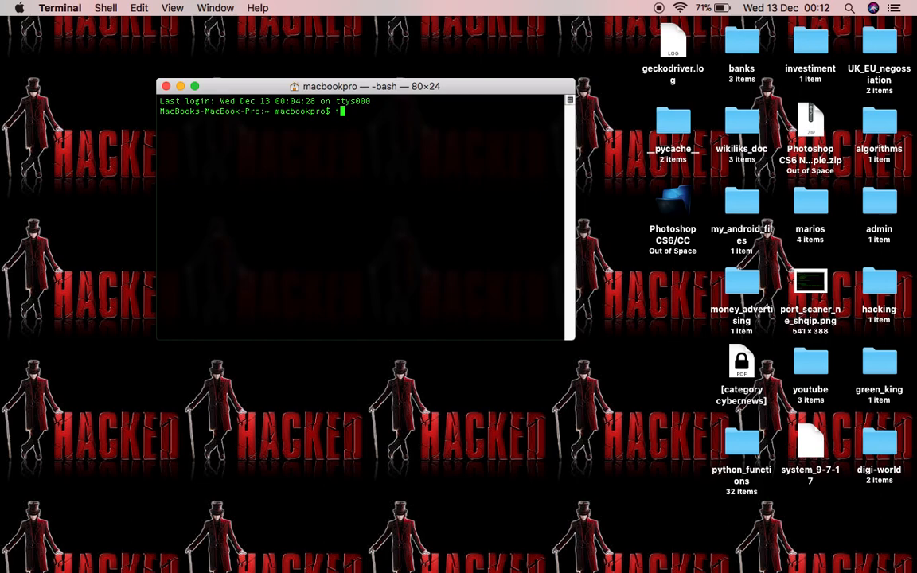
type("ifconfig -m en1")
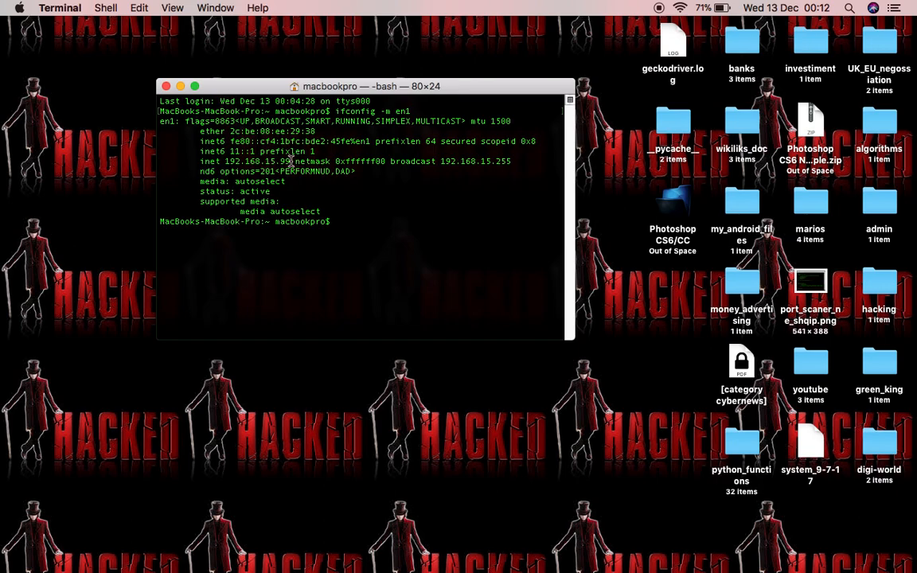
double_click(257, 161)
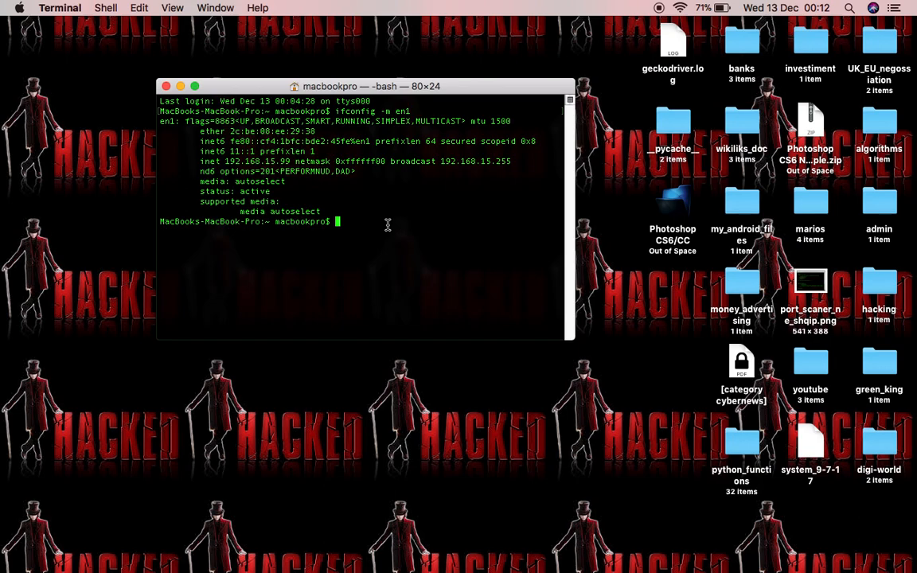
type("ping gog")
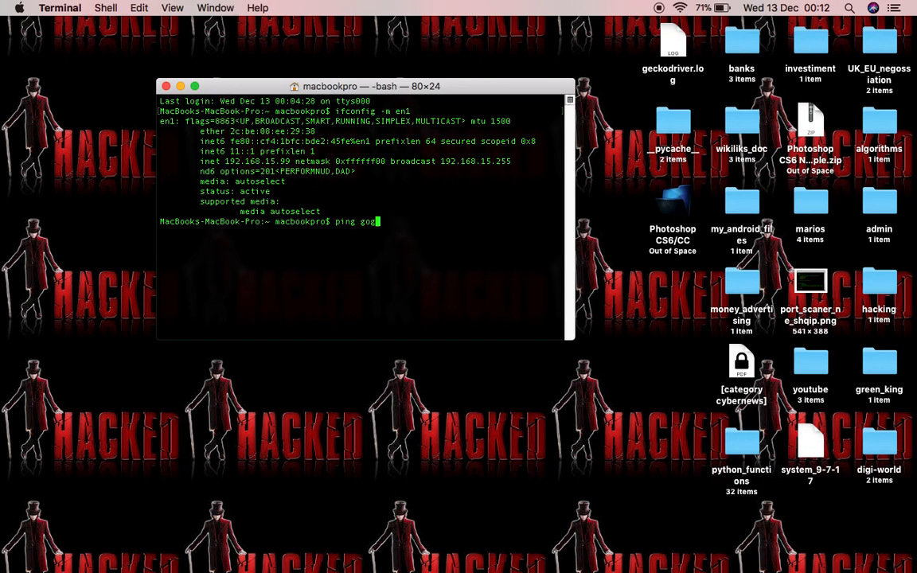
type("go")
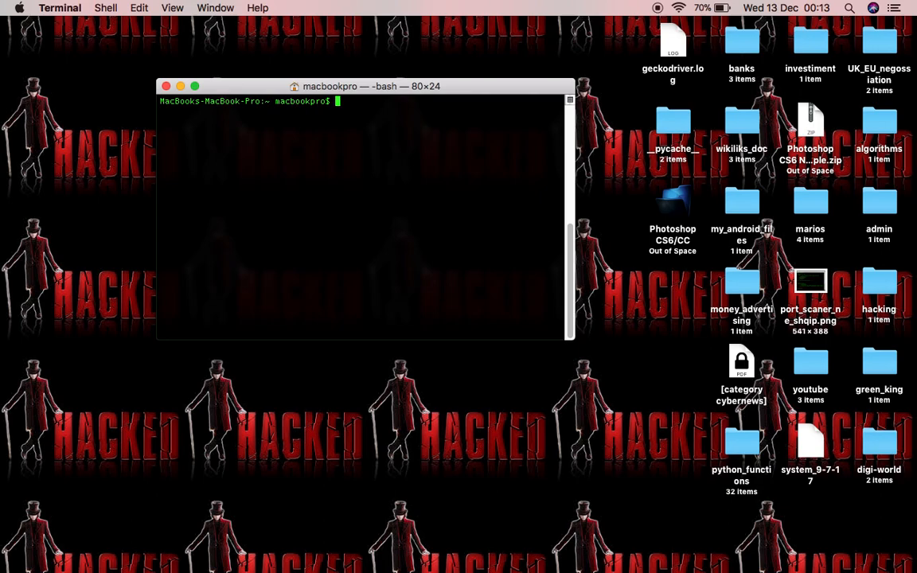
Step: Create change_static_ip.py in vim and enter 'import os' as its first line
type("vim ch")
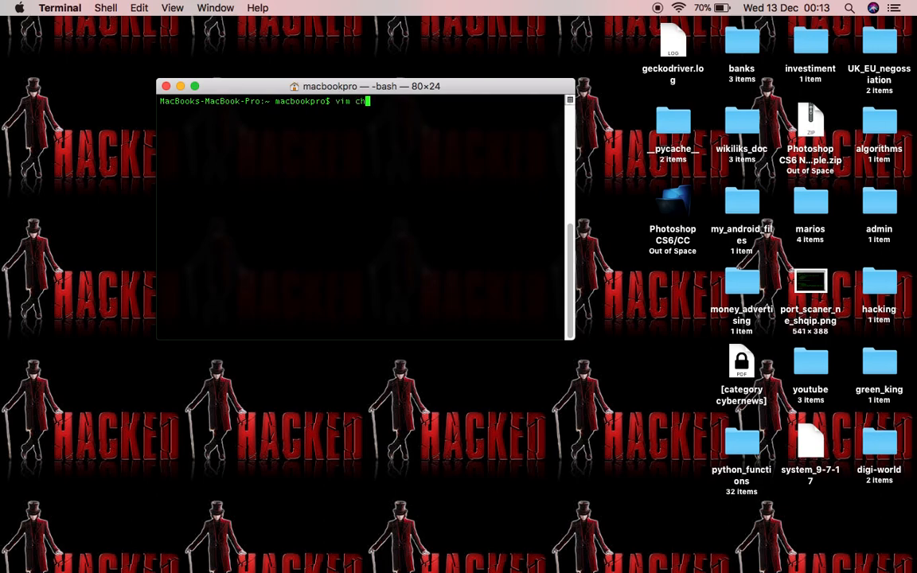
type("ange_st")
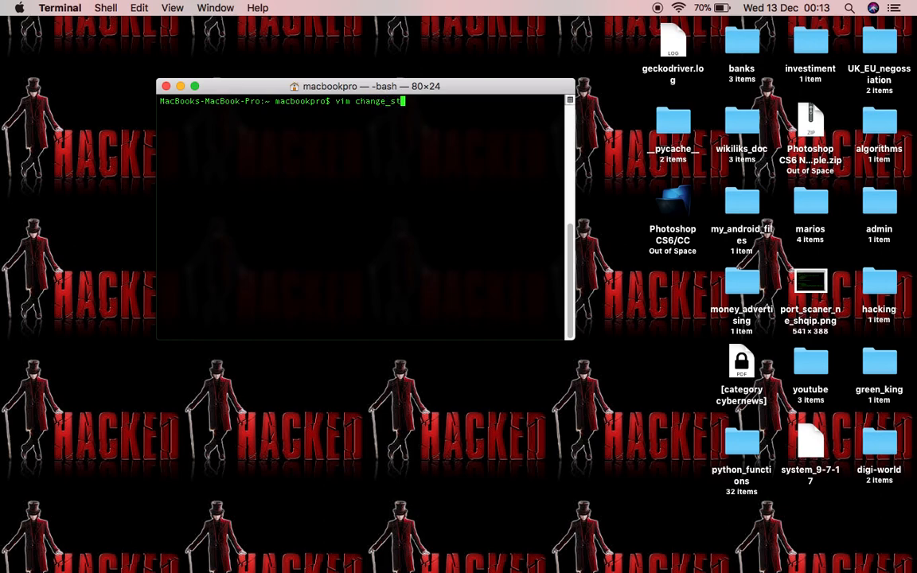
type("atic_ip")
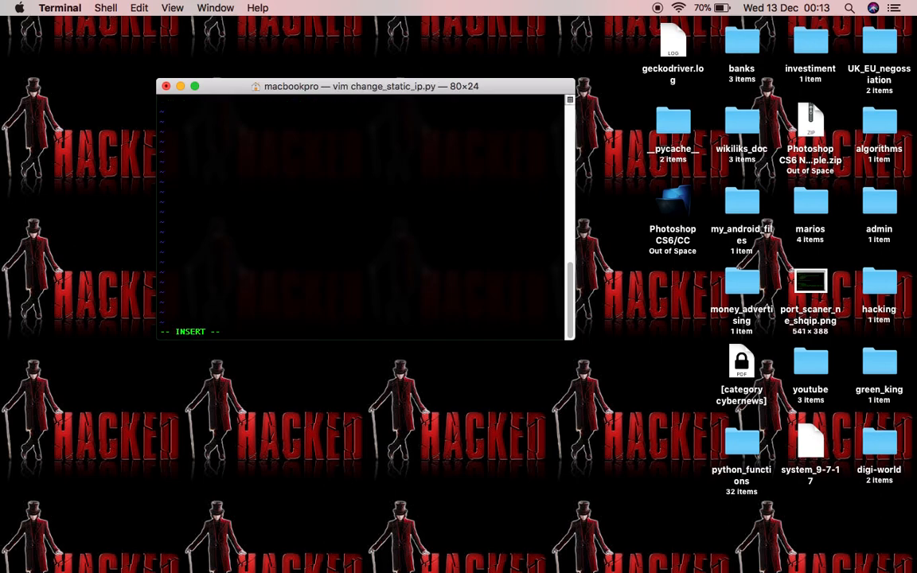
type("import os")
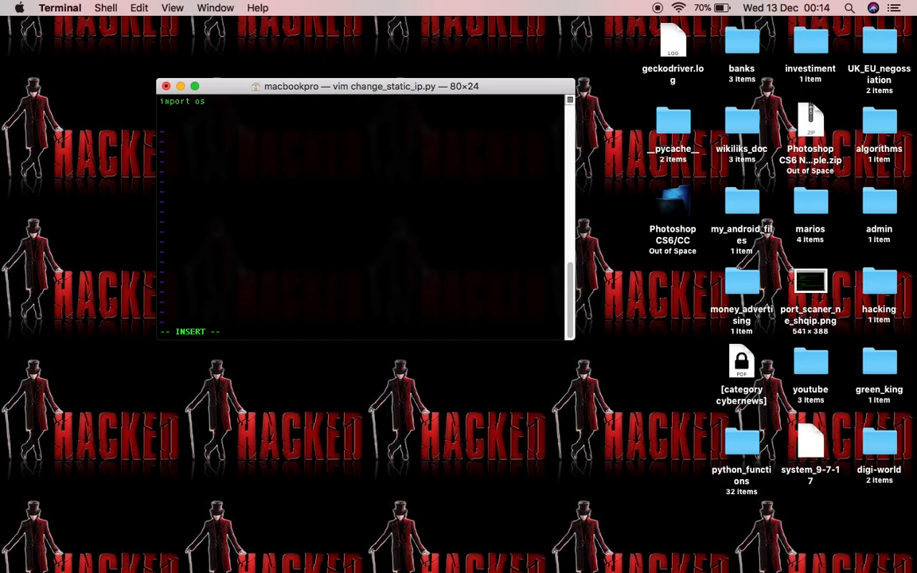
Step: Add the line ip = input('Give the static ip you want range(1, 253) ')
type("ip =")
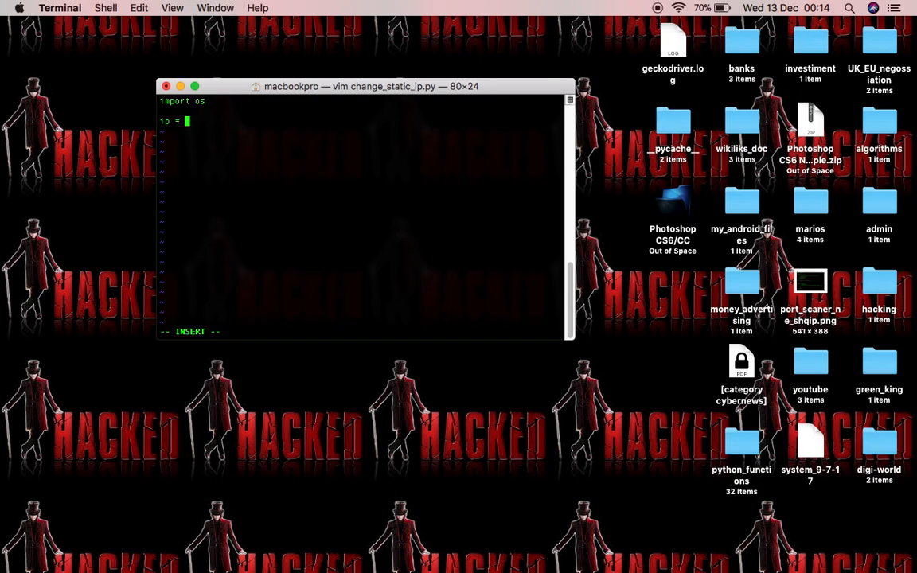
type("input(\\")
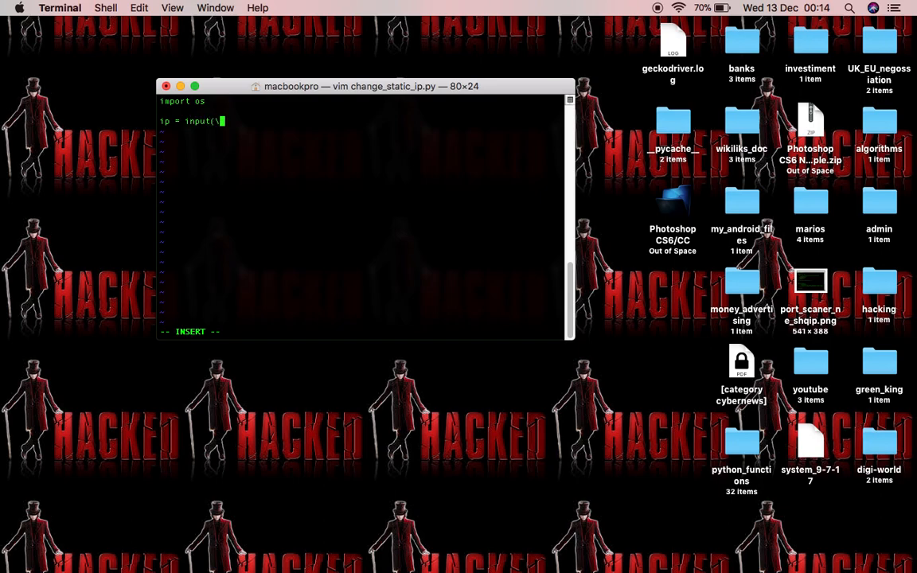
type("'giv")
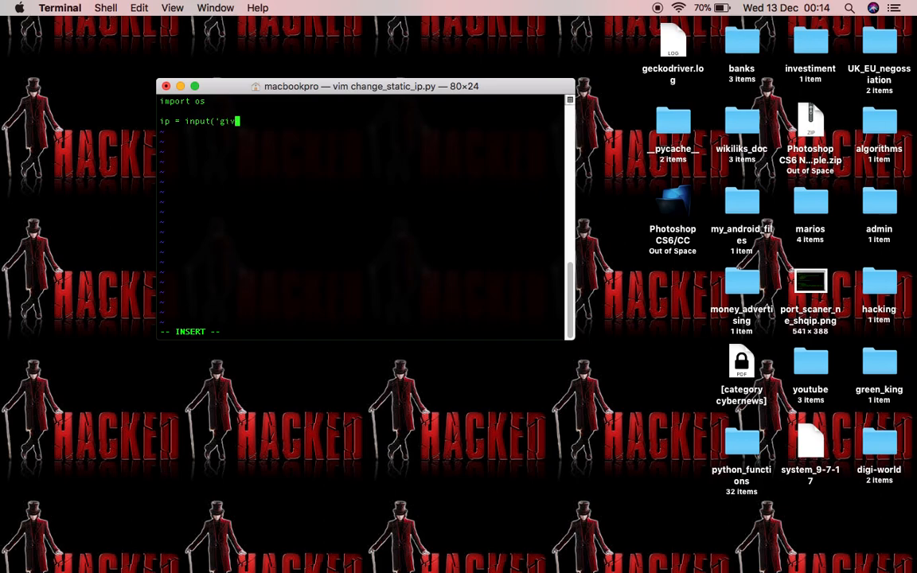
key("backspace")
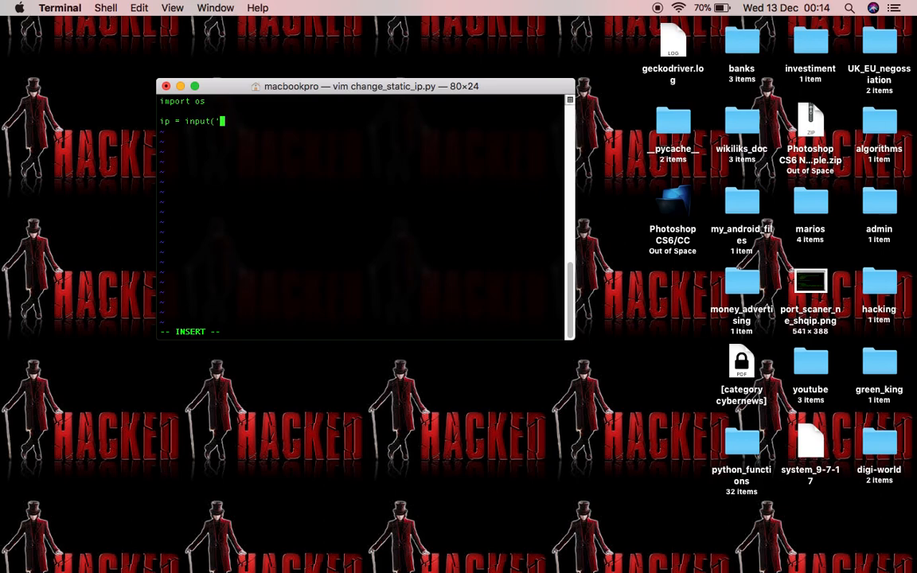
type("Give the")
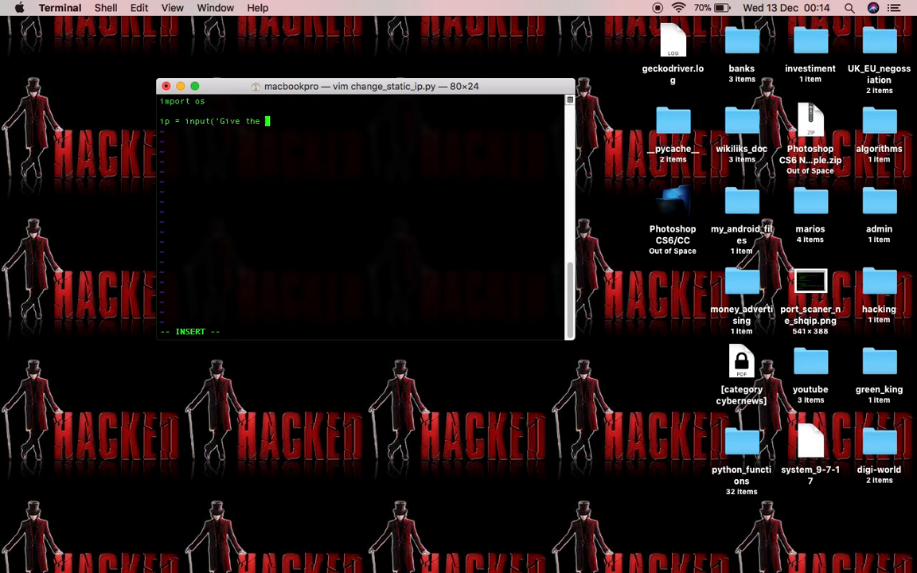
type("static i")
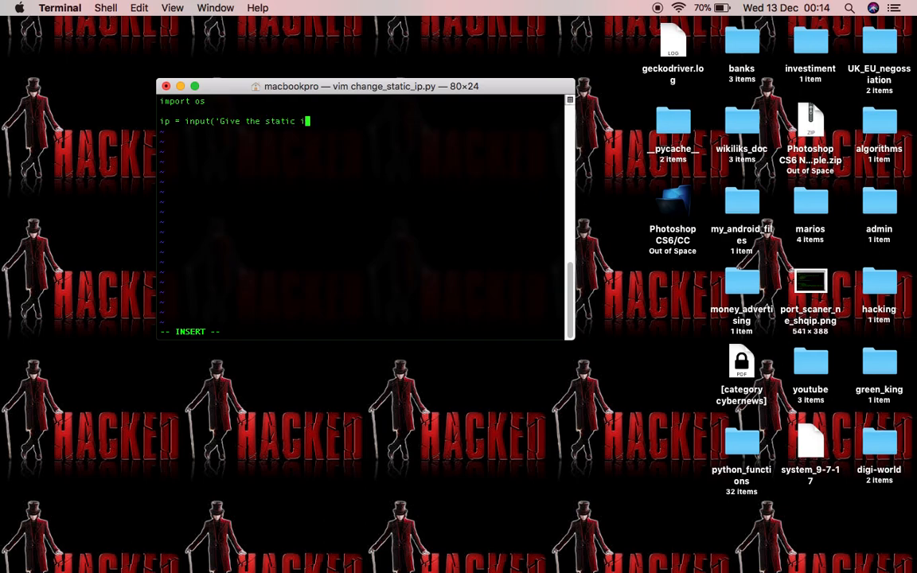
type("you want")
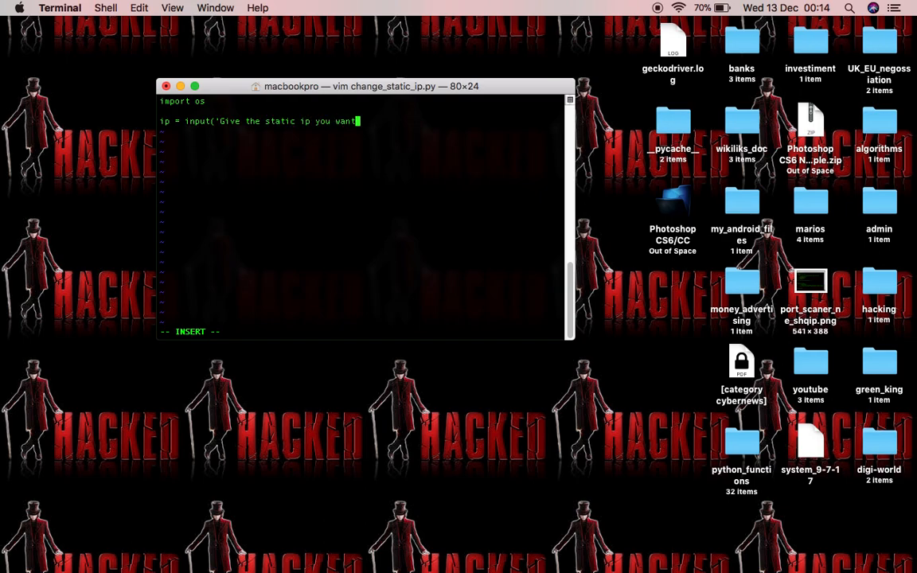
type("range(1,")
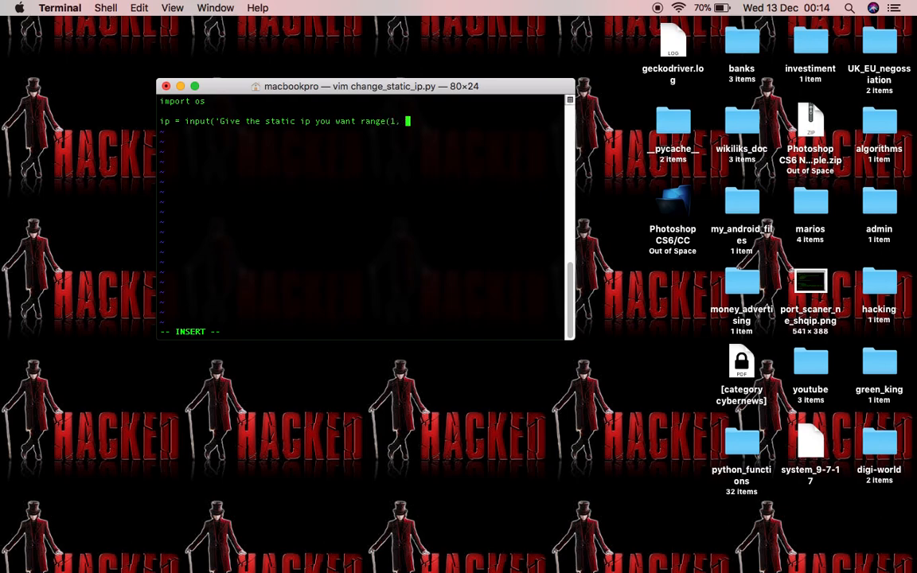
type("253")
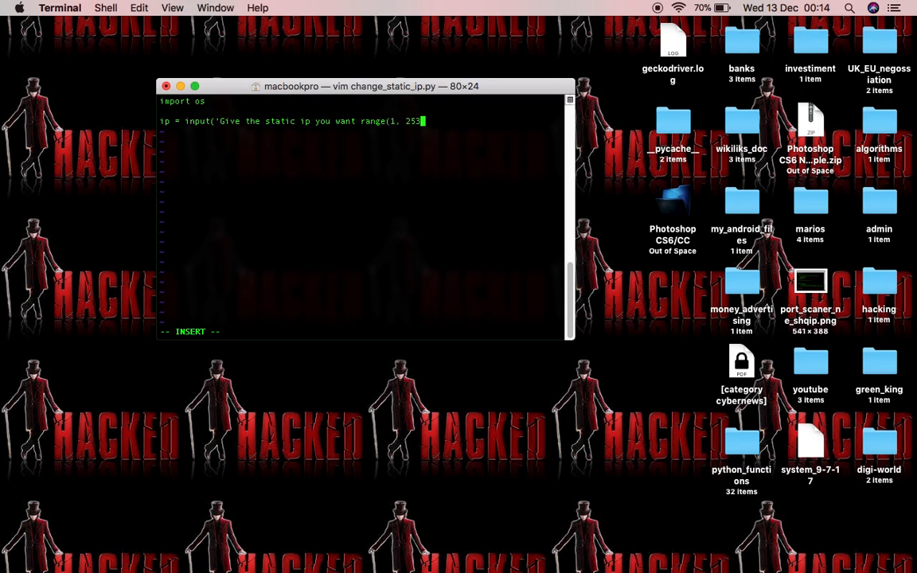
type("')")
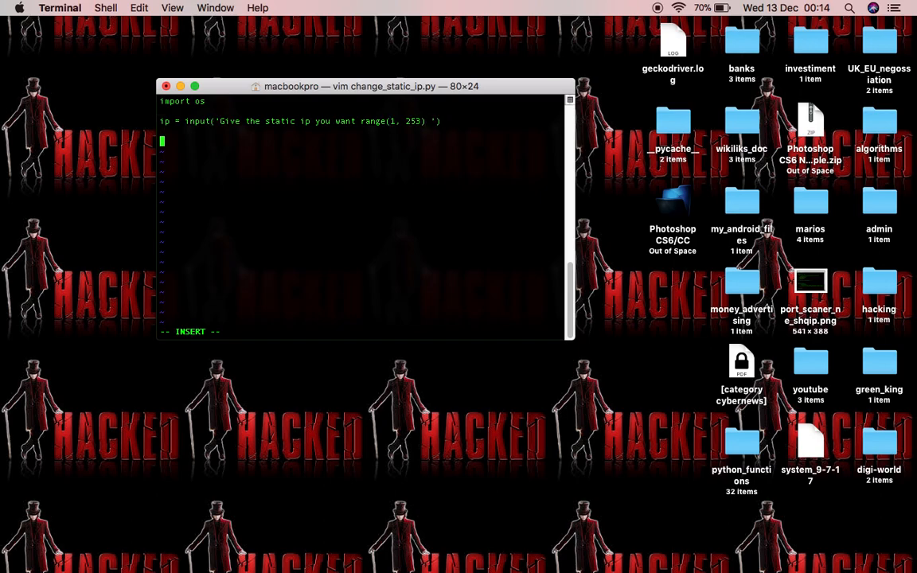
Step: Add os.system('networksetup -setmanualwithdhcprouter Wi-Fi '+ip) using the entered address
type("so")
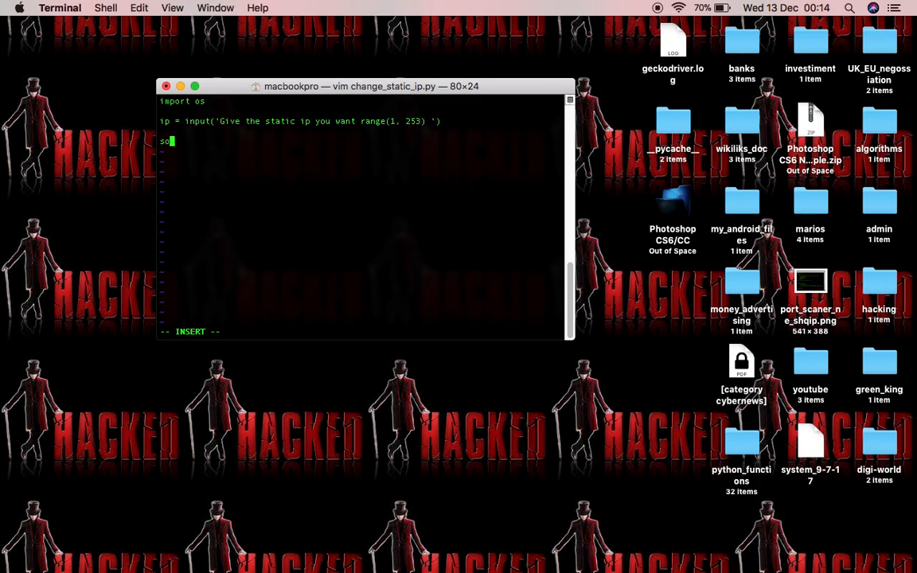
key("Backspace")
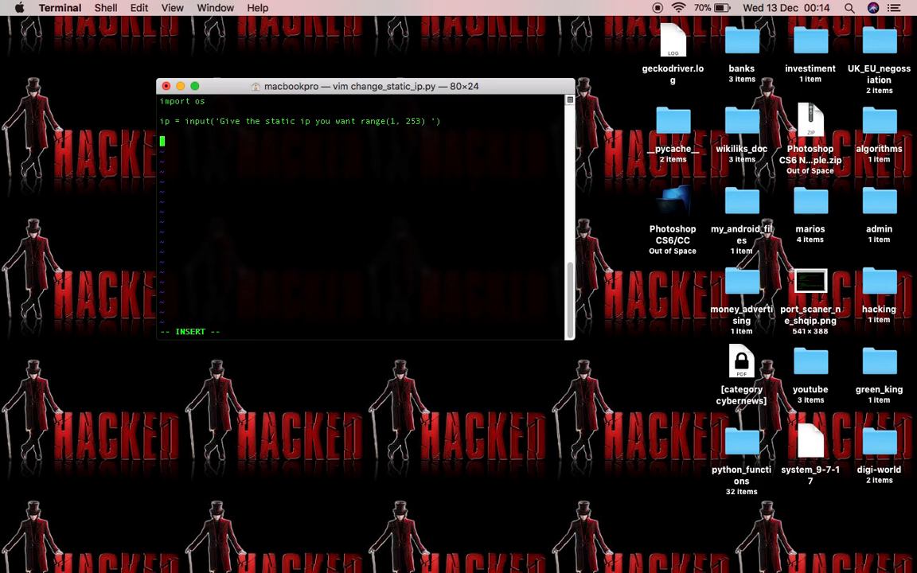
type("os.sys")
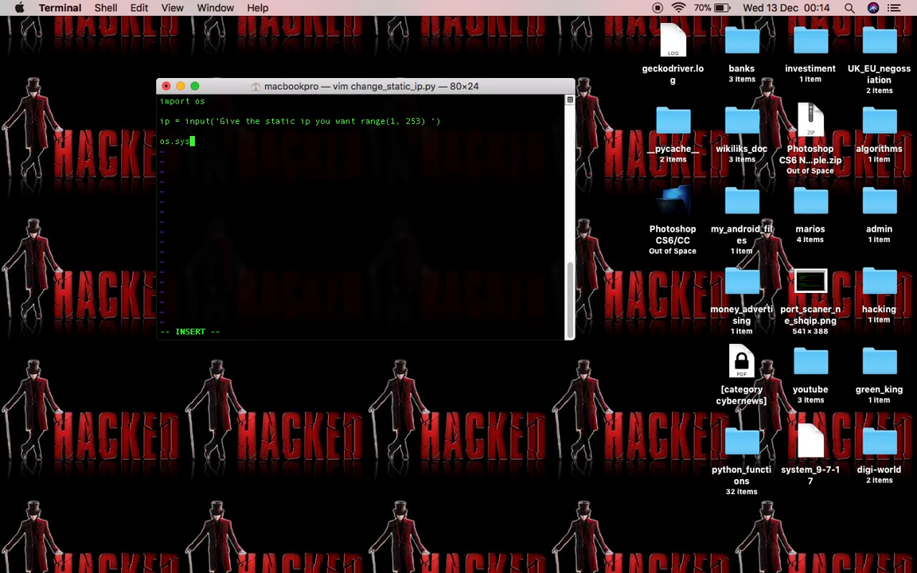
type("tem('")
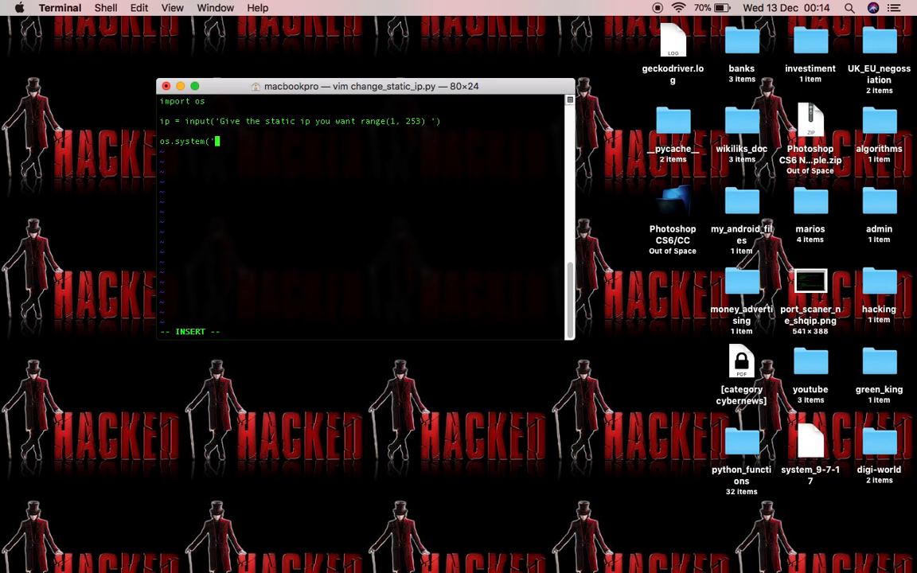
type("net")
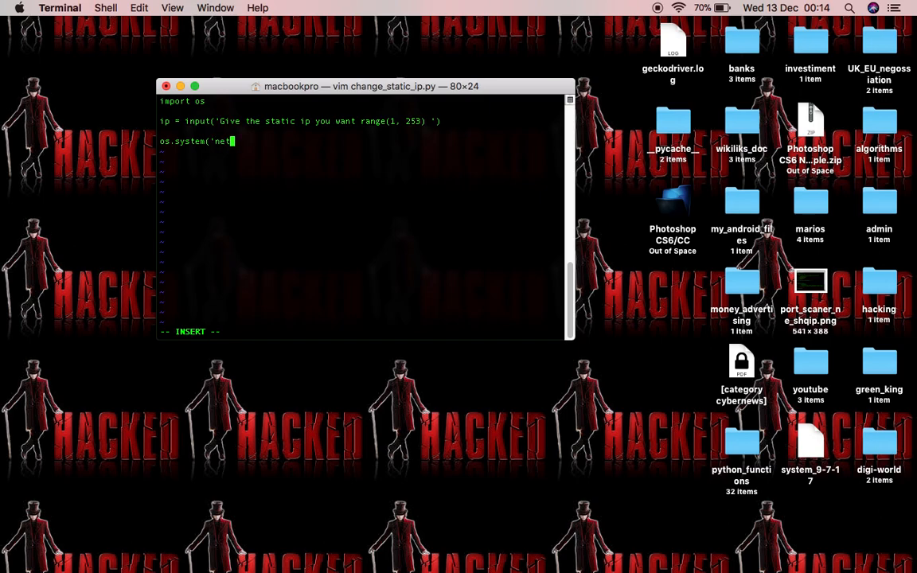
type("worksetup -")
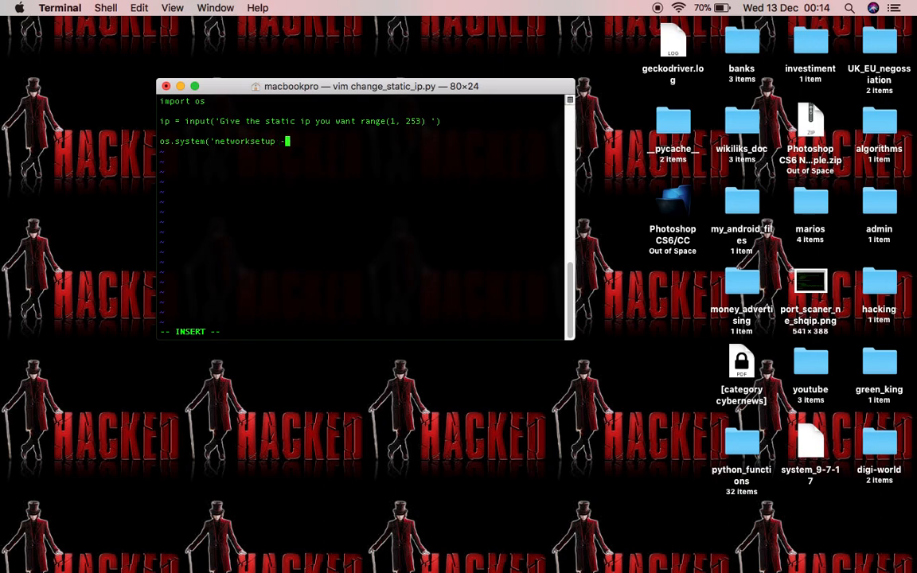
type("s")
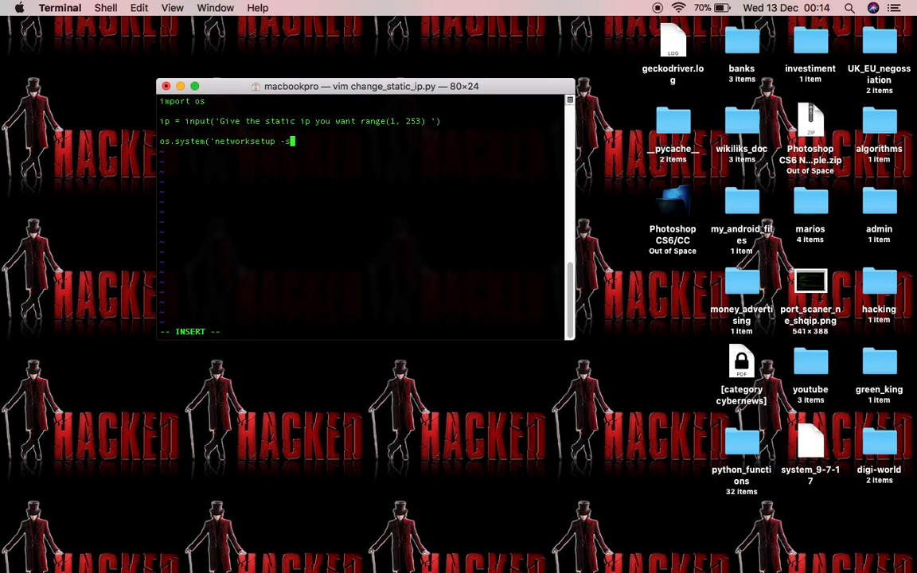
type("etmanualwithdhcprou")
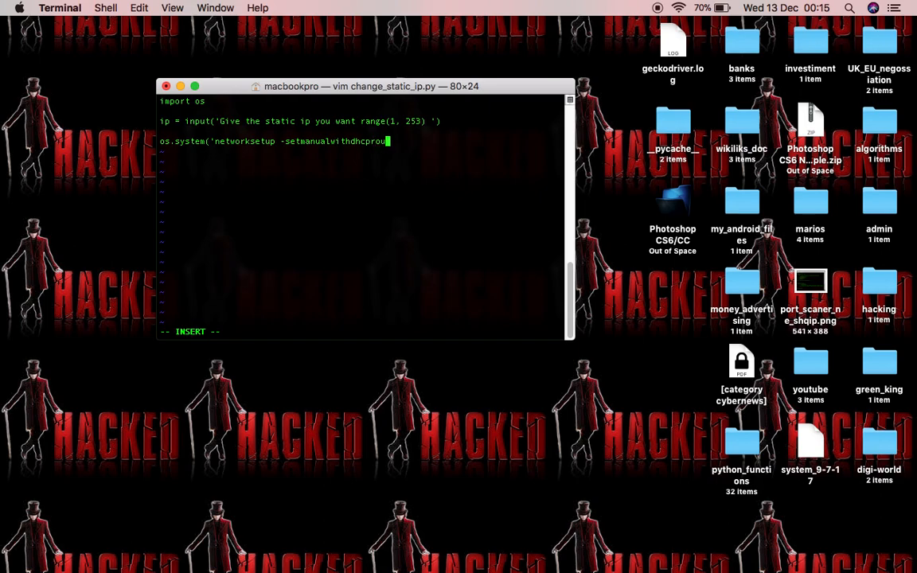
type("Wi-Fi")
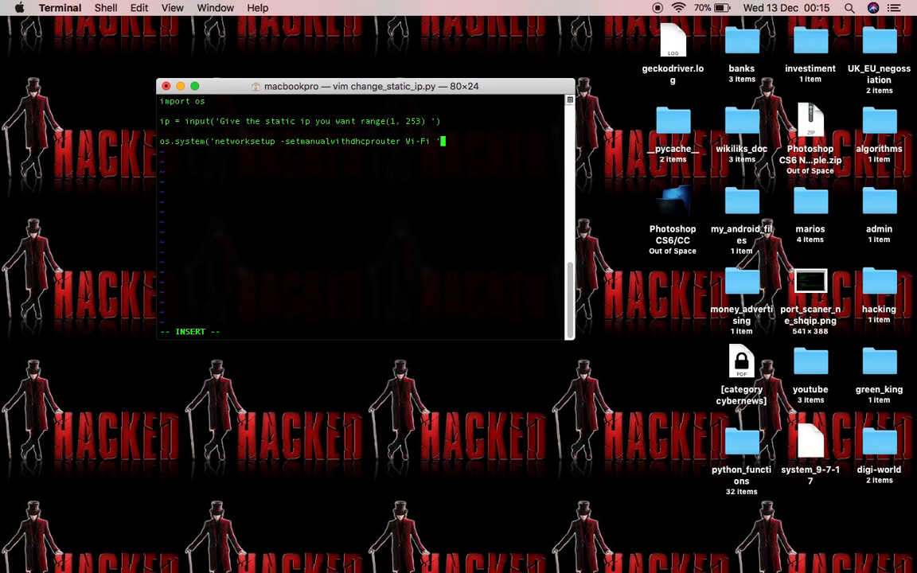
type("+ip")
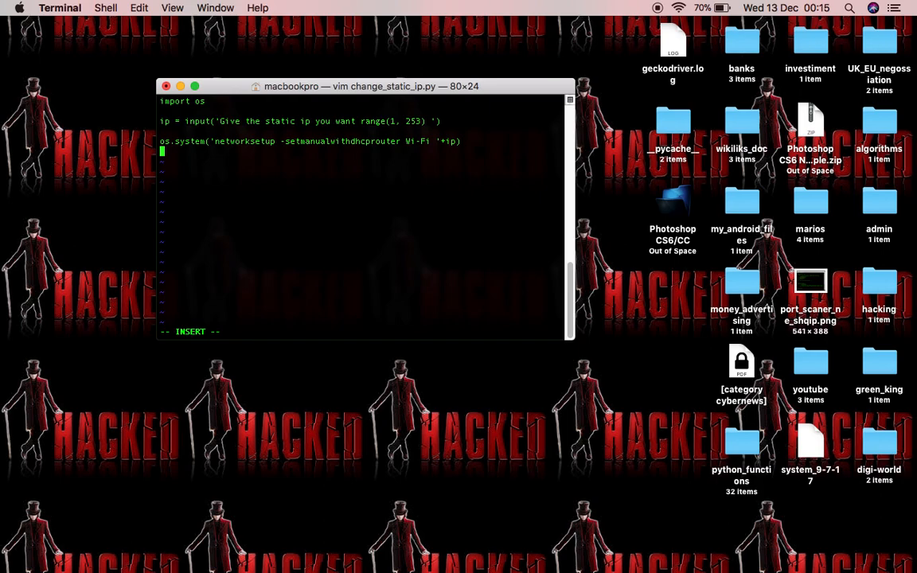
Step: Add a second networksetup -setmanualwithdhcprouter Wi-Fi line fixed to 192.168.15.33
type("os.")
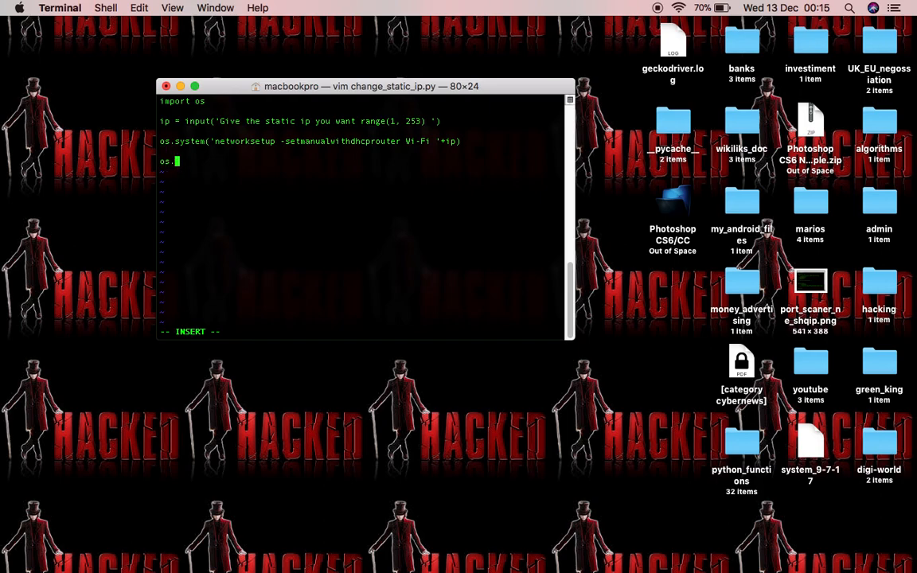
type("system(")
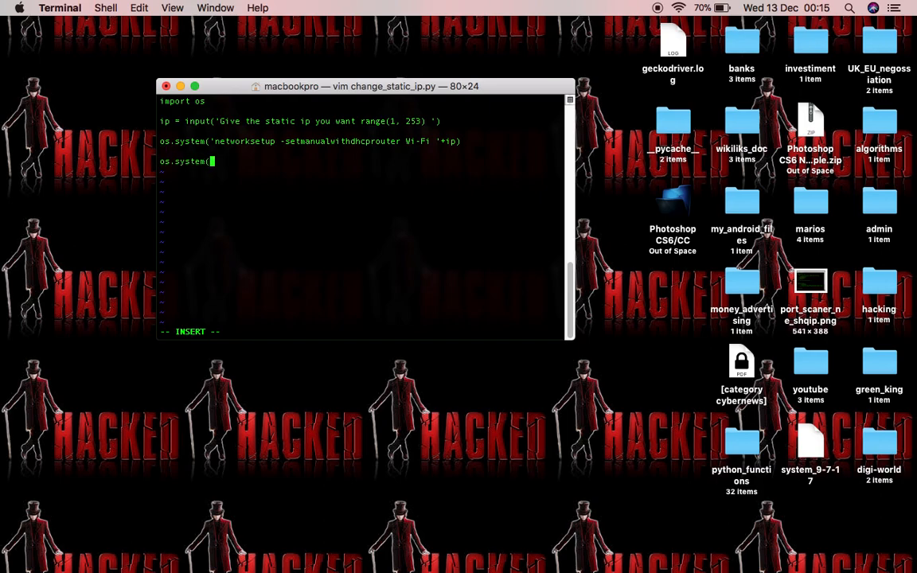
type("'networkd")
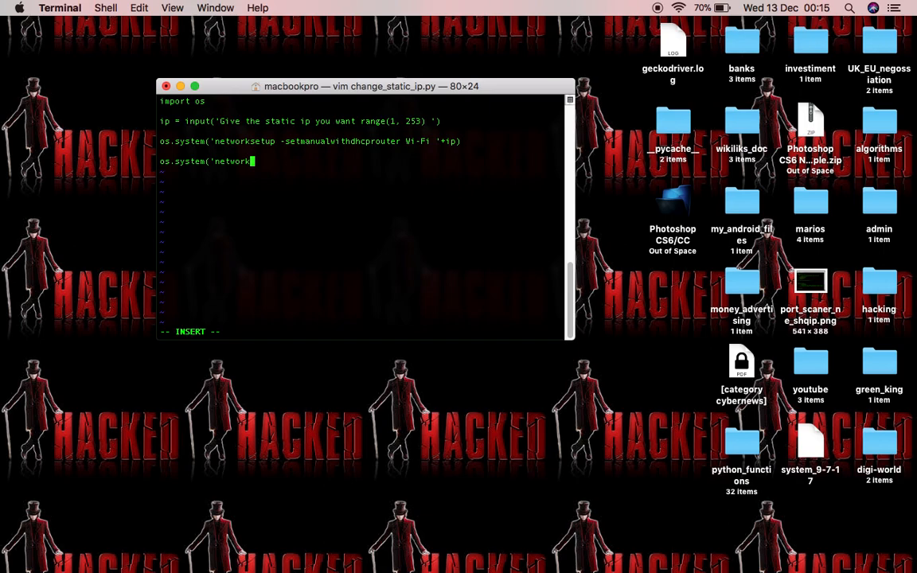
type("set")
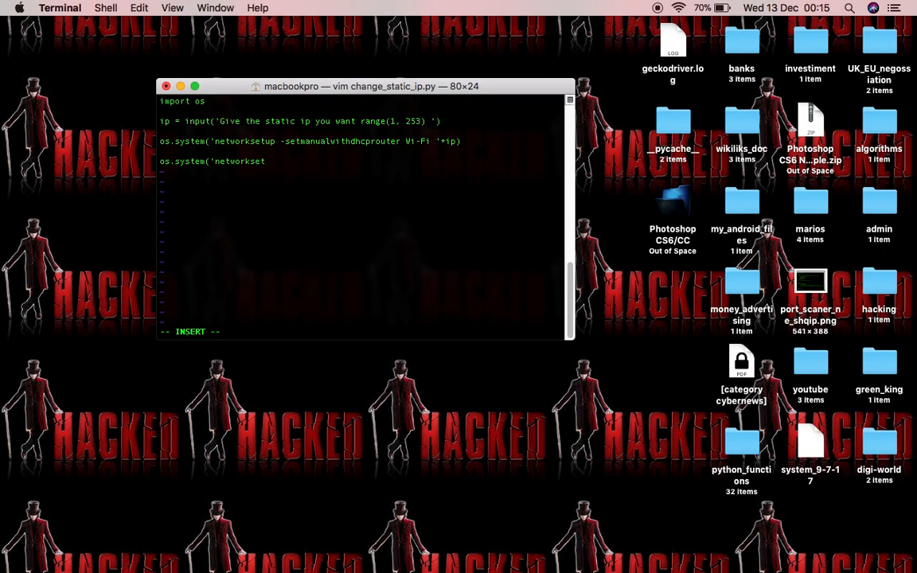
type("-se")
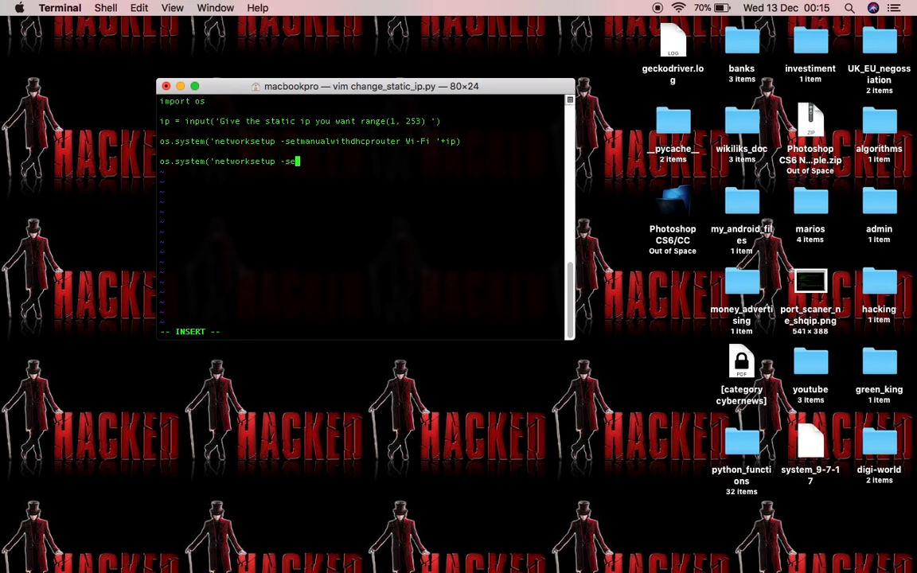
type("tmanualv")
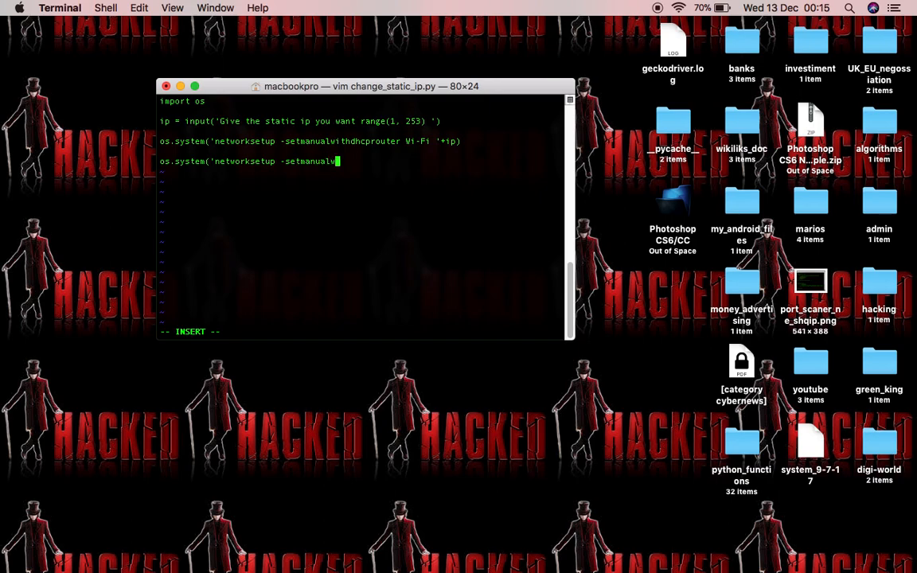
type("hdhcpr")
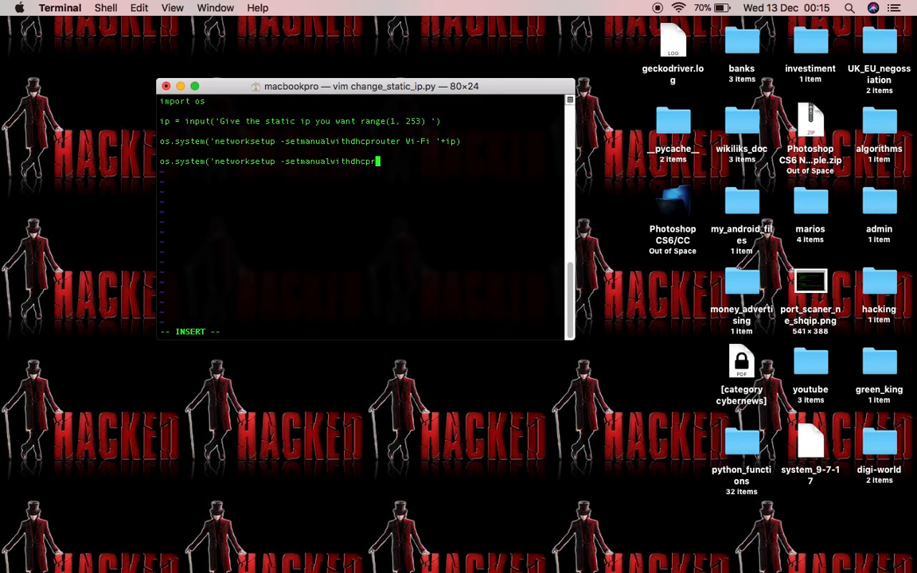
type("outer Wi-Fi")
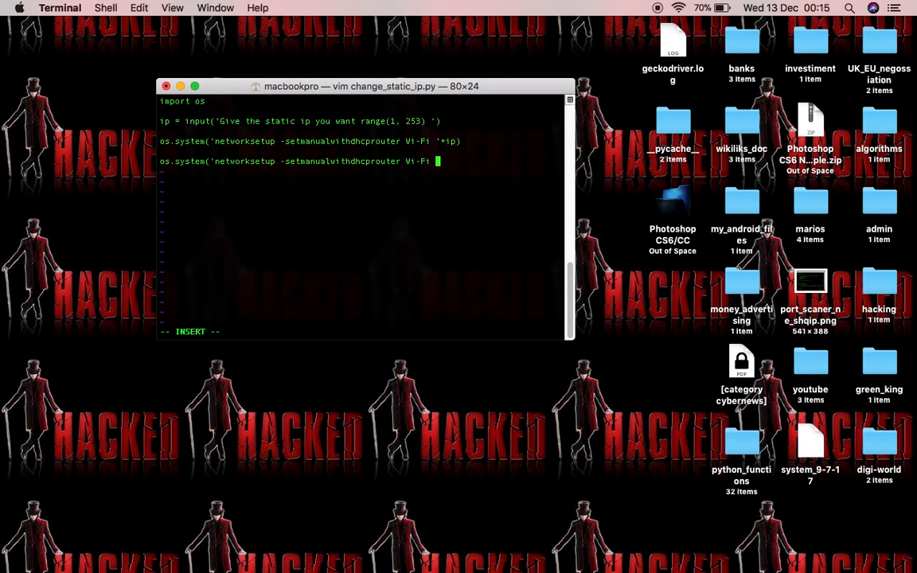
type("19")
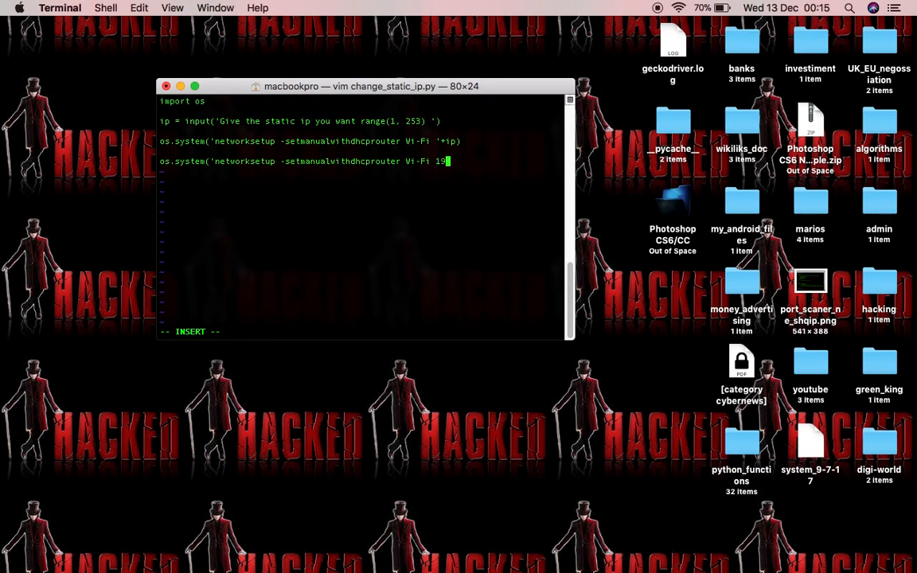
type("2.168")
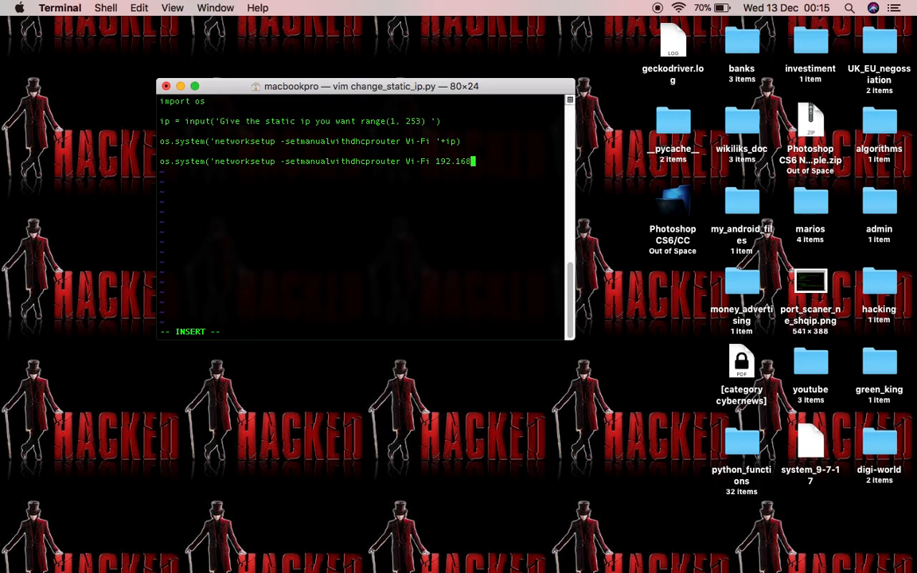
type("15.")
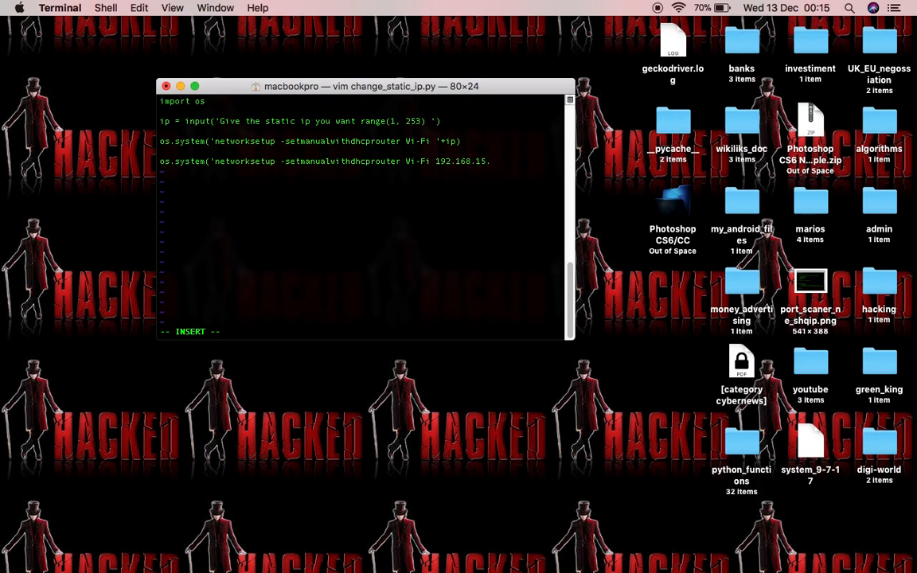
type("33'")
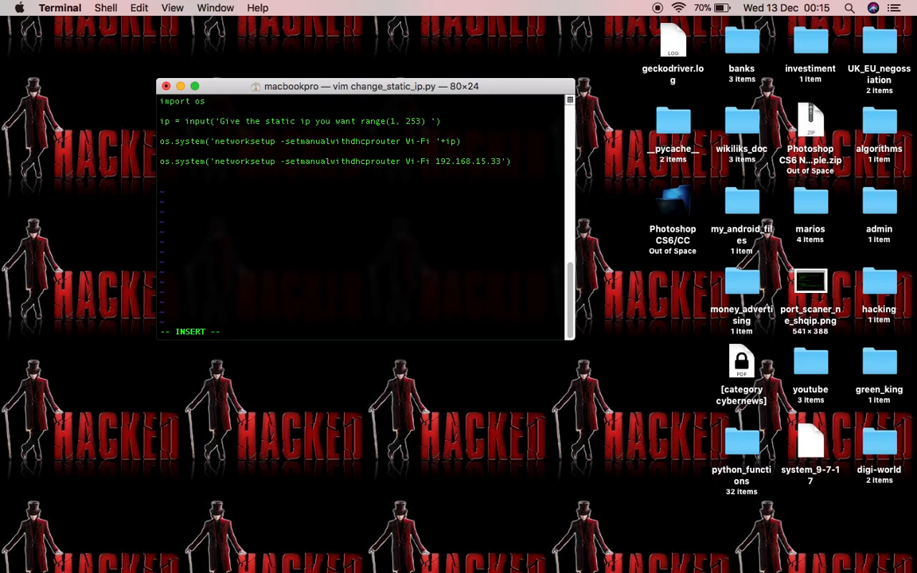
type("#")
type("ifconf")
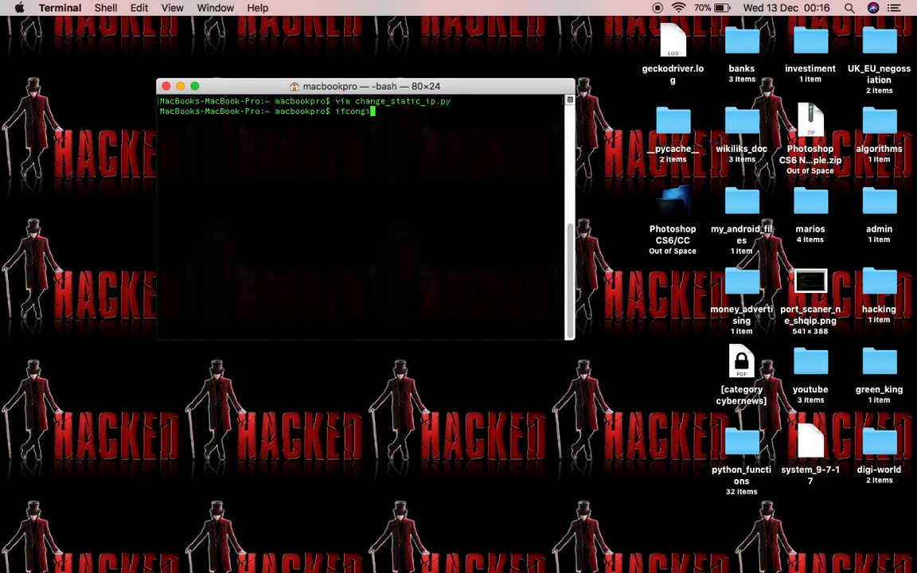
Step: Recheck en1's address with ifconfig -m en1 and run python3 change_static_ip.py
type("ig -m en1")
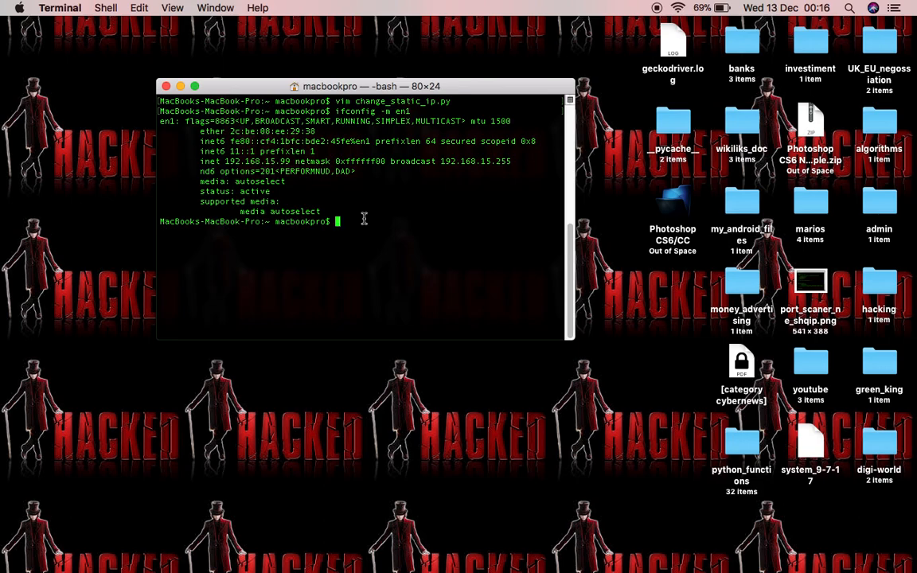
type("python3 change_static_ip.py")
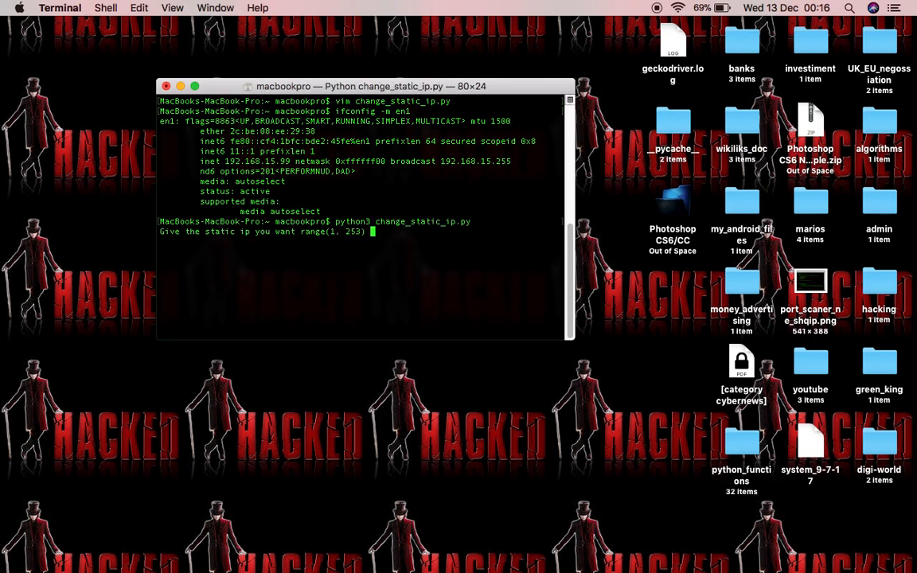
Step: Enter 192.168.15.66 at the script's static-ip prompt
type("19")
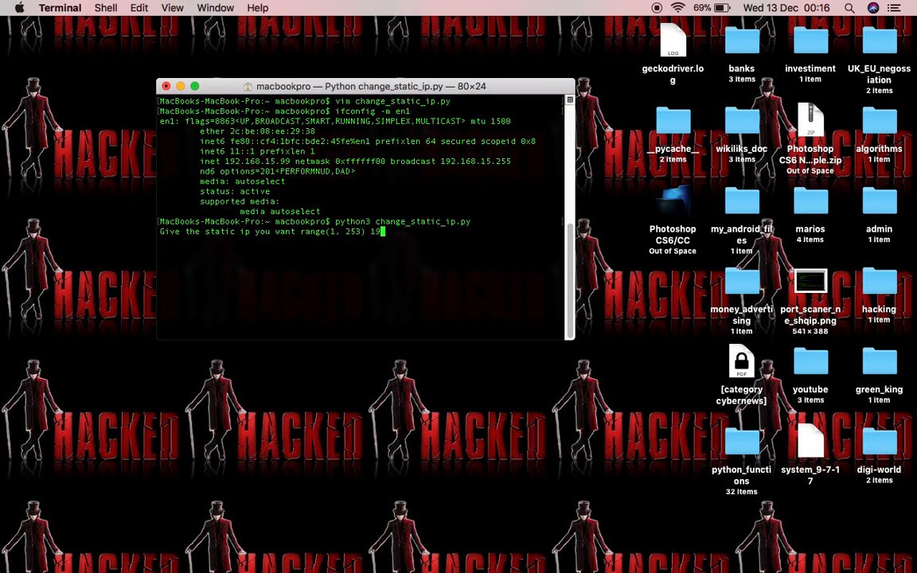
type("2.1")
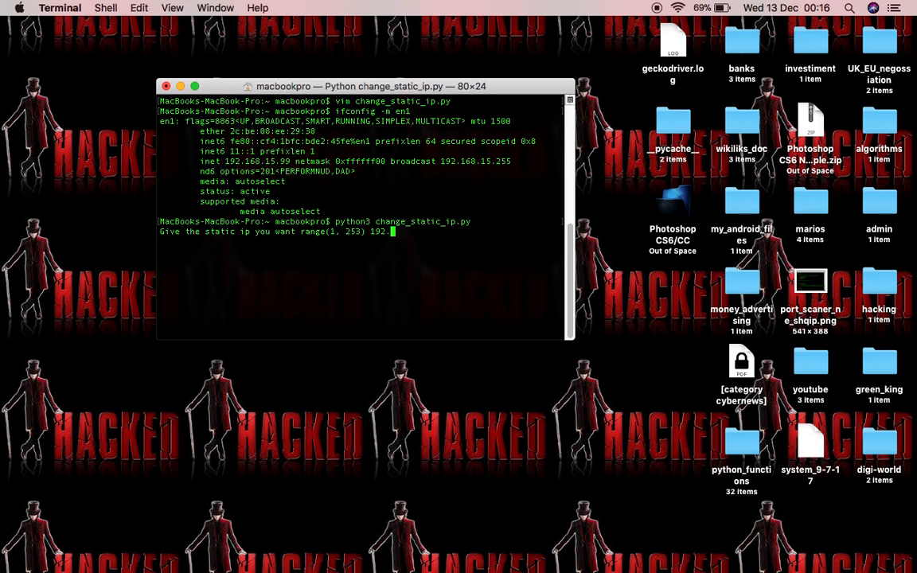
type("68.15.")
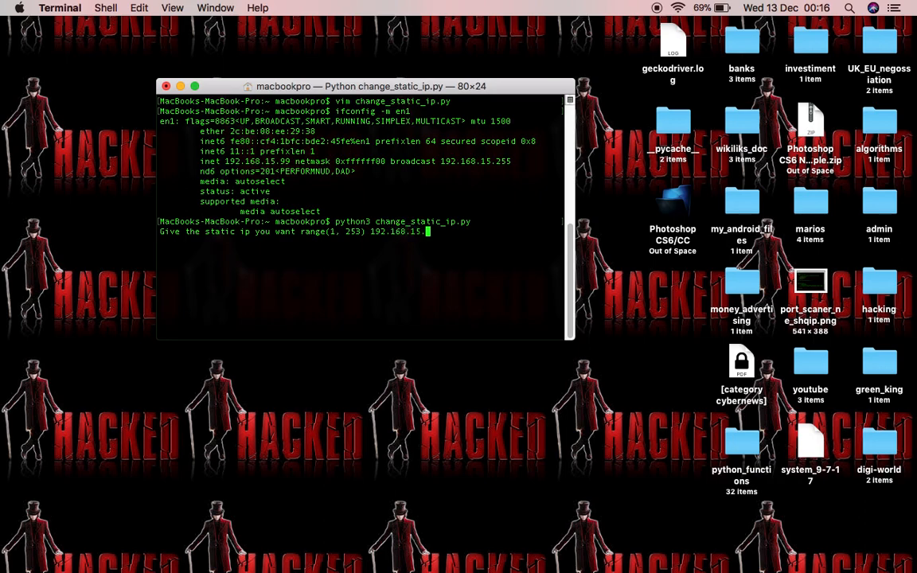
type("66")
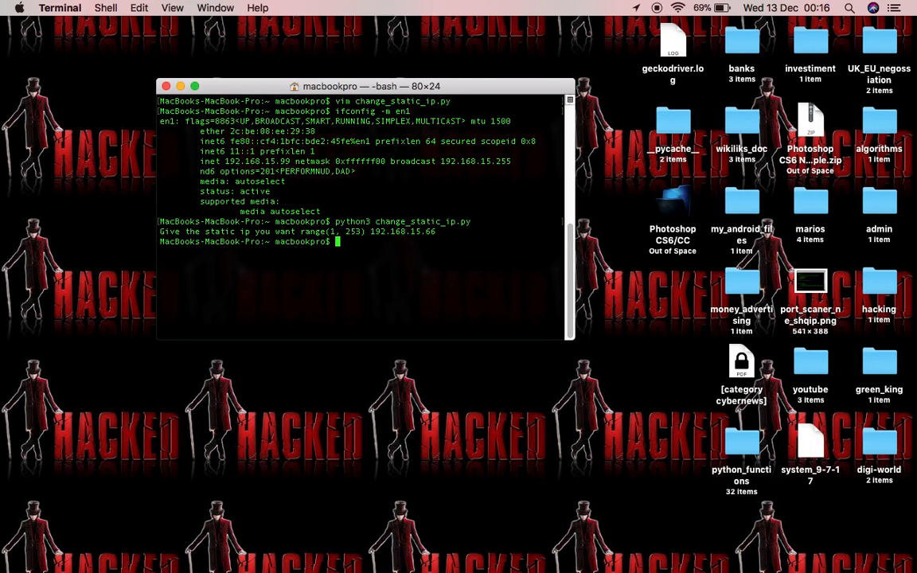
Step: Confirm with ifconfig -m en1 that en1 now holds inet 192.168.15.66
type("ifconfig -m en1§")
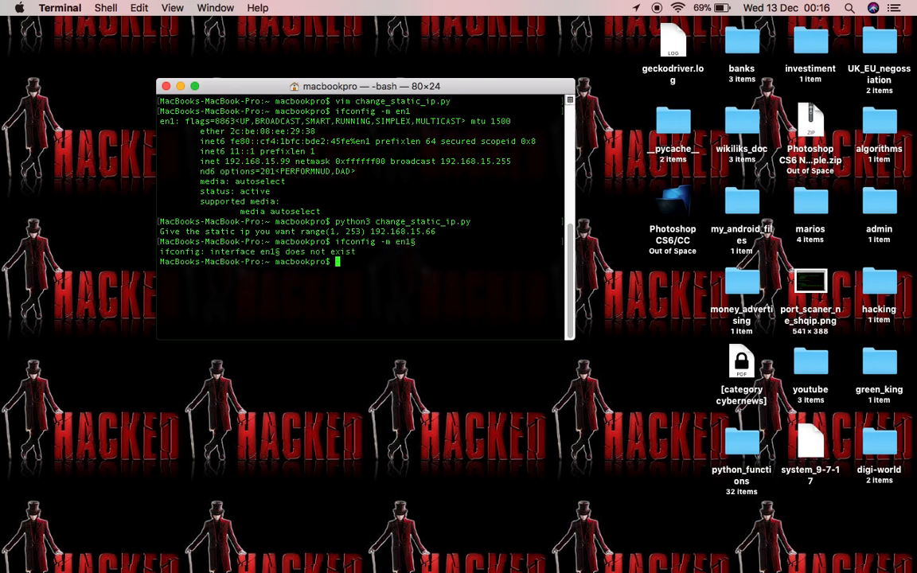
type("ifconfig -m en1")
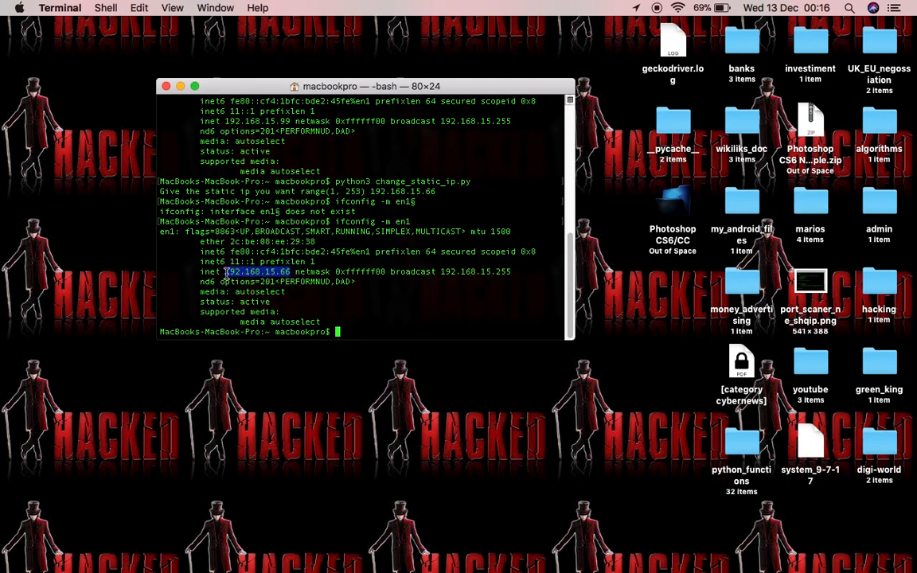
left_click(388, 331)
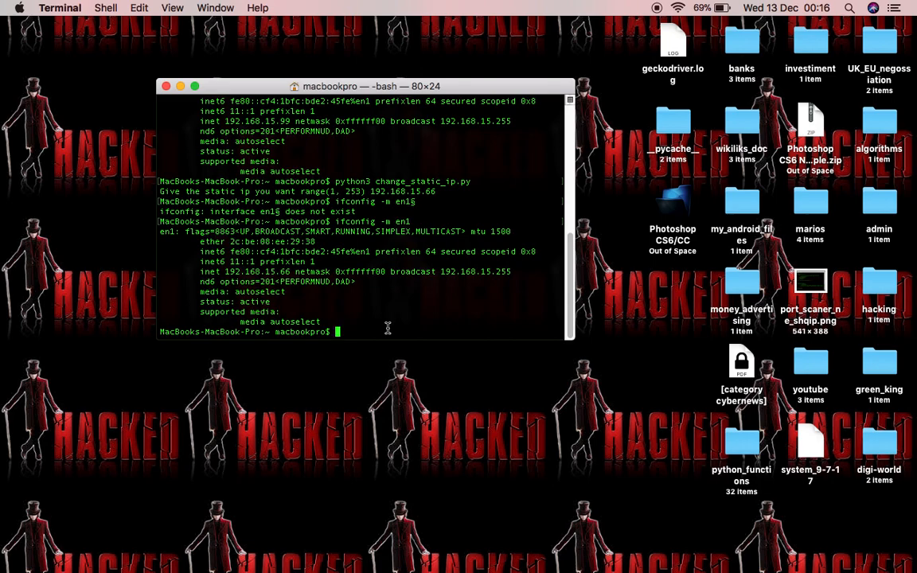
type("ping gog")
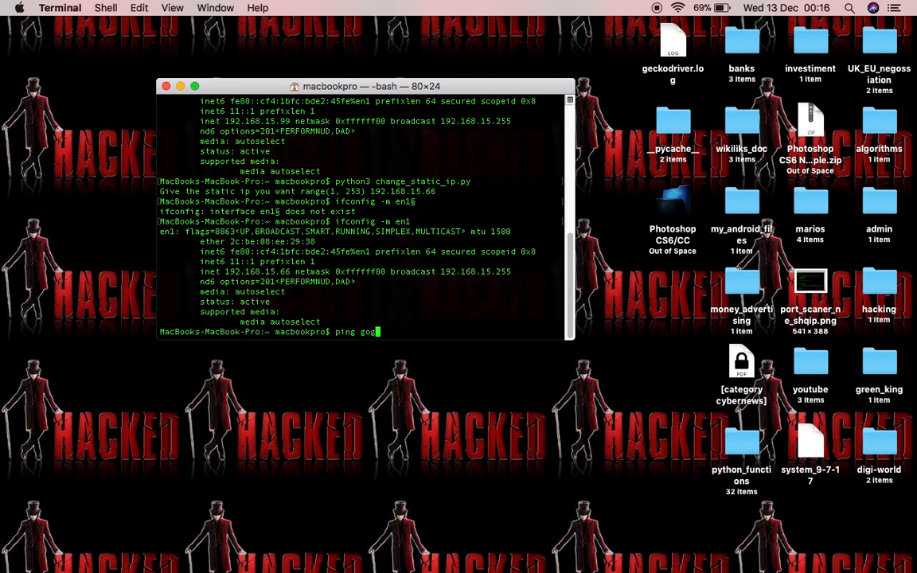
Step: Ping google.com and stop it after 7 packets received with 0.0% loss
type("ogle.c")
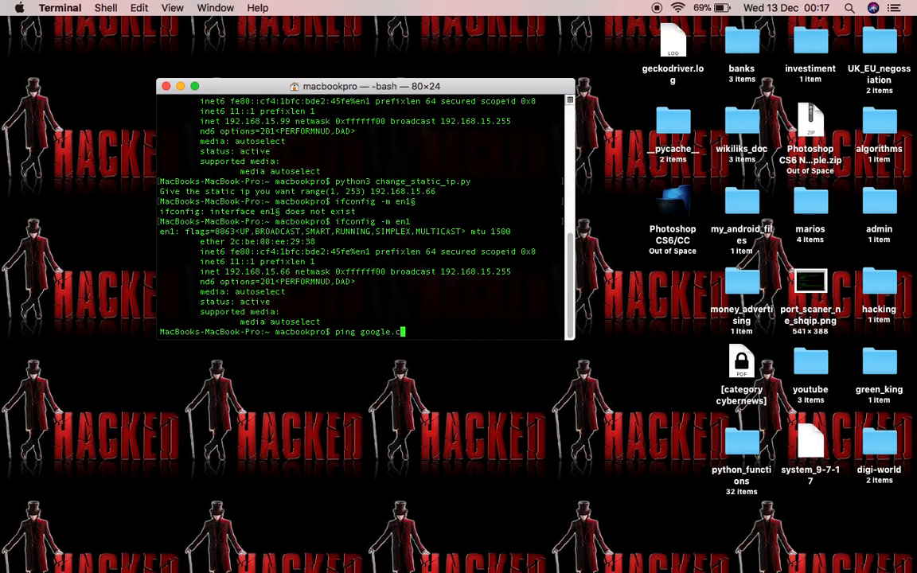
type("m")
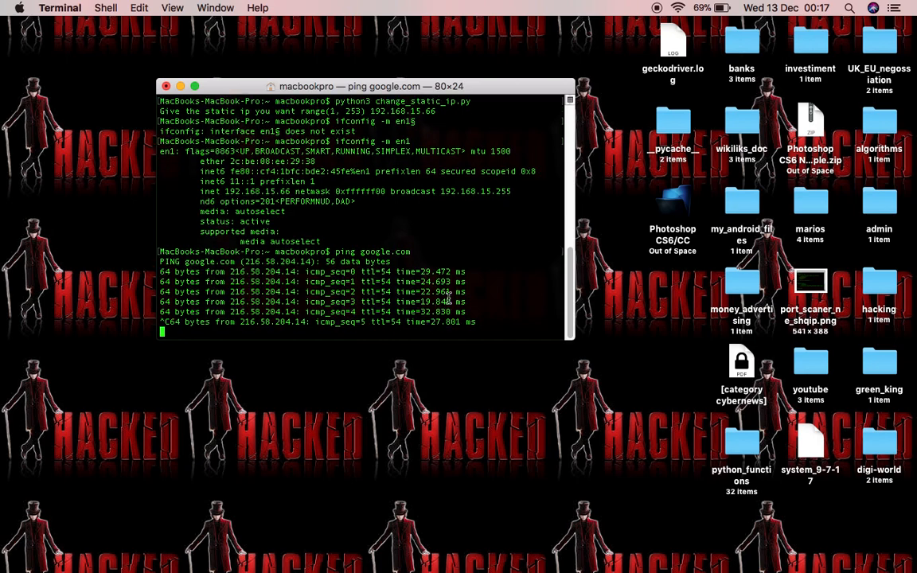
key("ctrl+c")
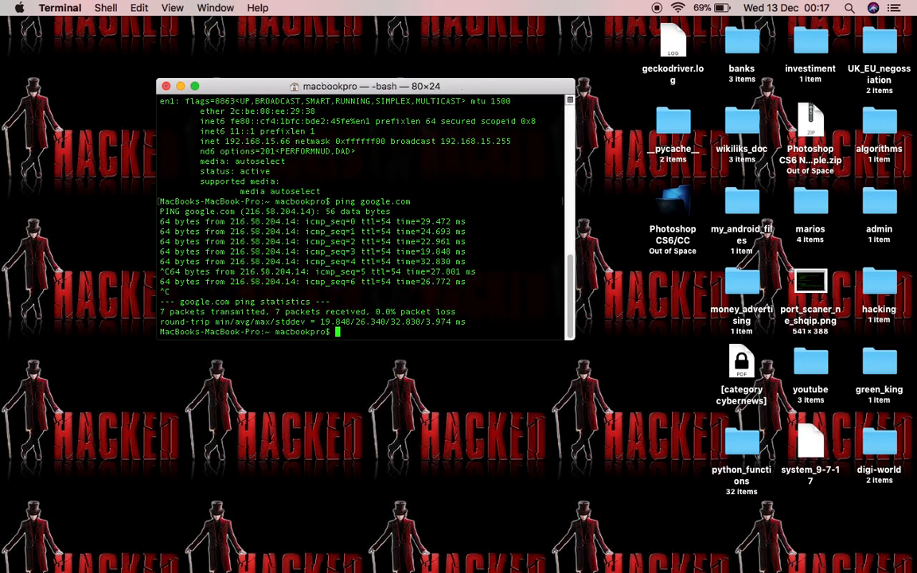
type("vim")
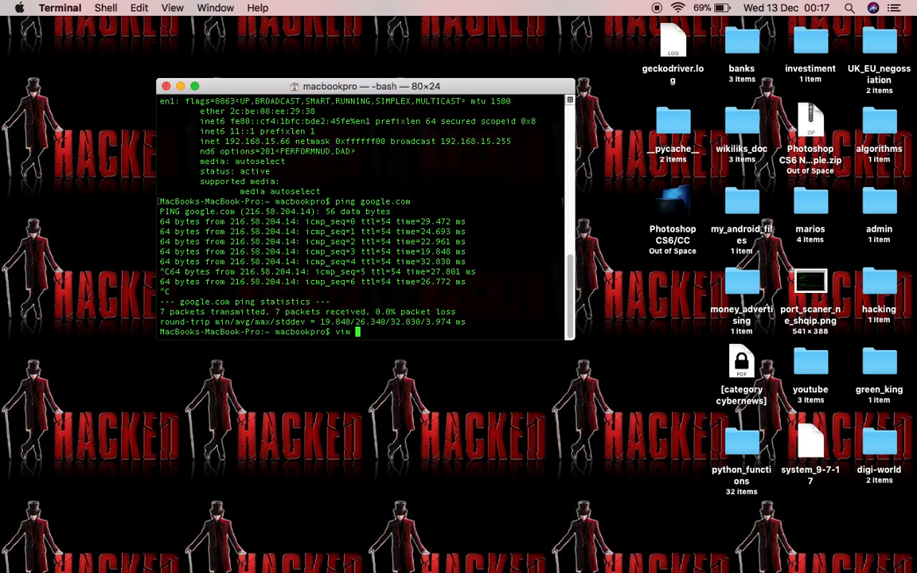
Step: Reopen change_static_ip.py in vim, comment out the input-based networksetup line, and save
type("ch")
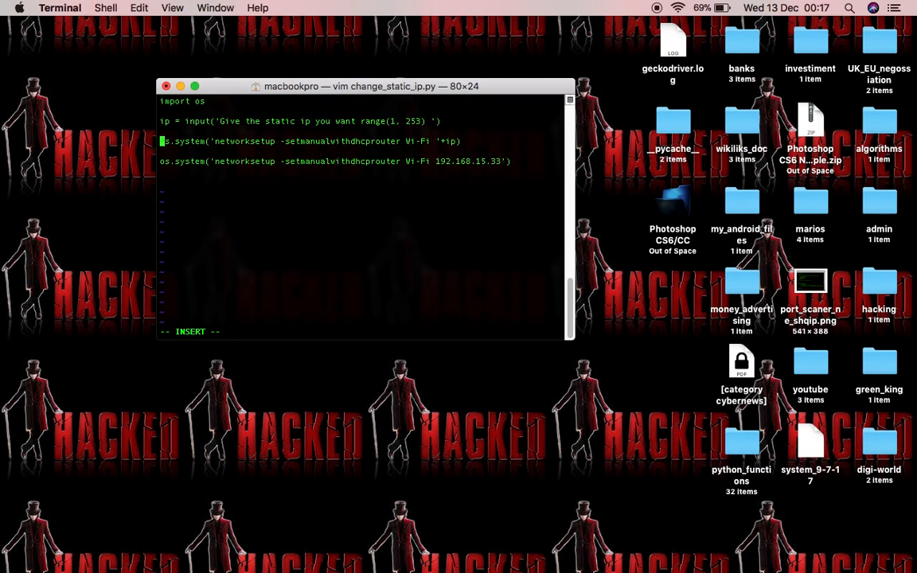
type("#")
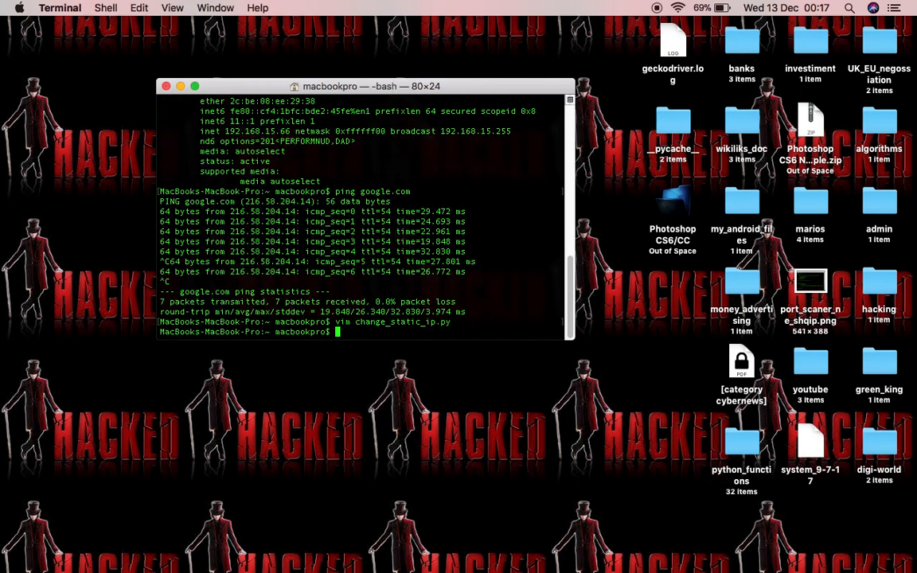
Step: Run the edited script with python3 and confirm en1 now has inet 192.168.15.33
type("python3 change_static_ip.py")
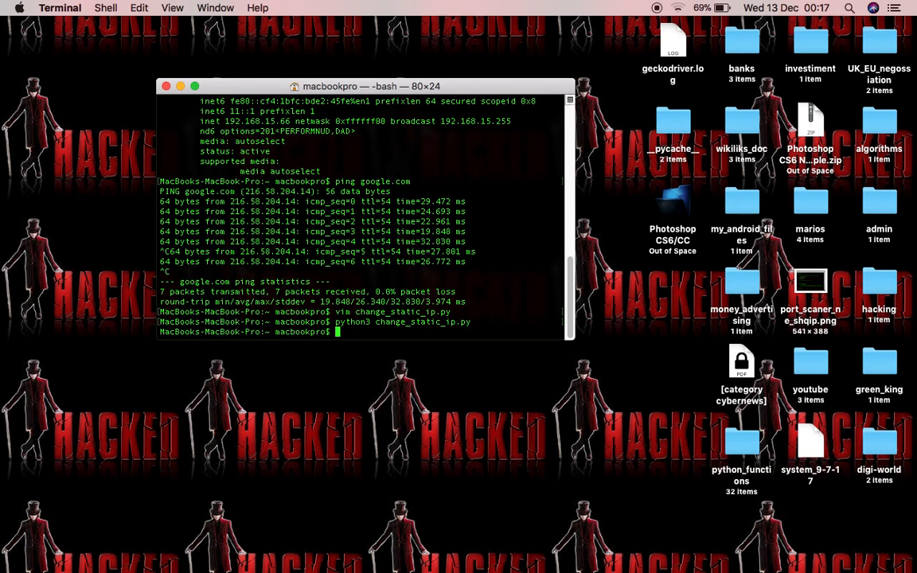
type("ifconfig -m en1")
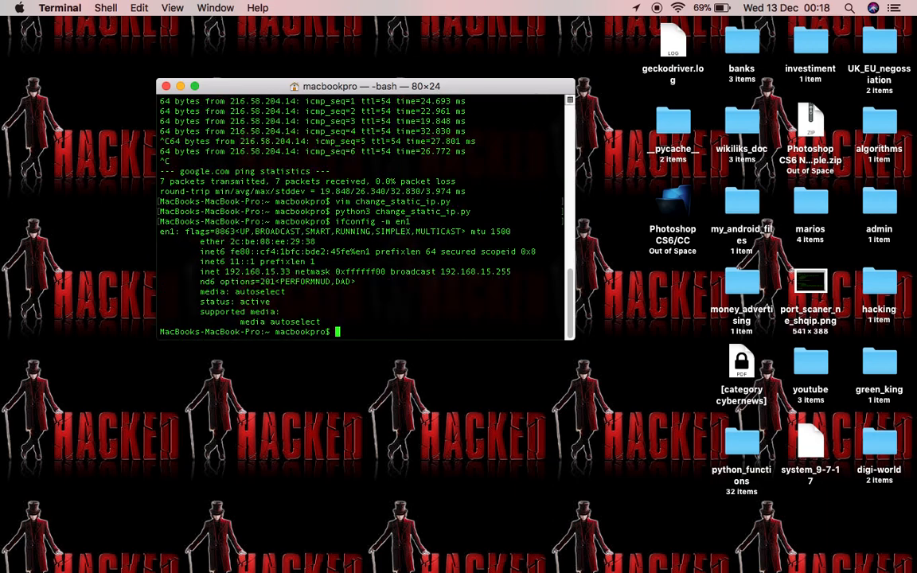
double_click(262, 272)
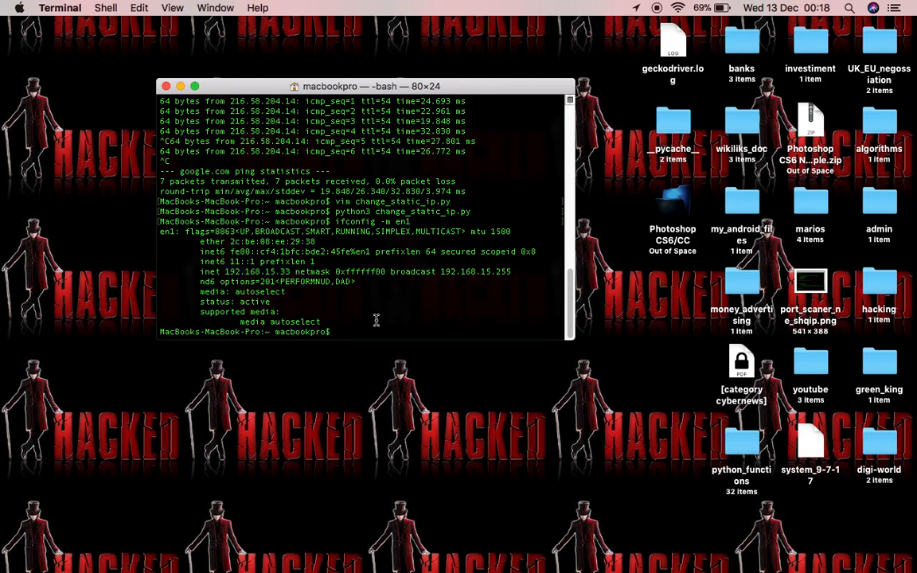
type("pin")
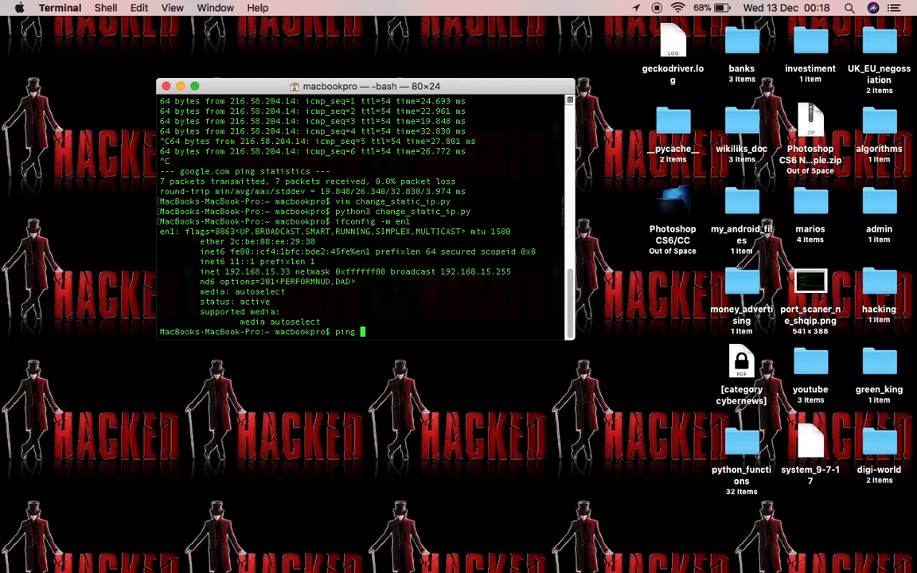
Step: Ping google.com with 0.0% loss, clear the screen, and move the Terminal window lower
type("google.com")
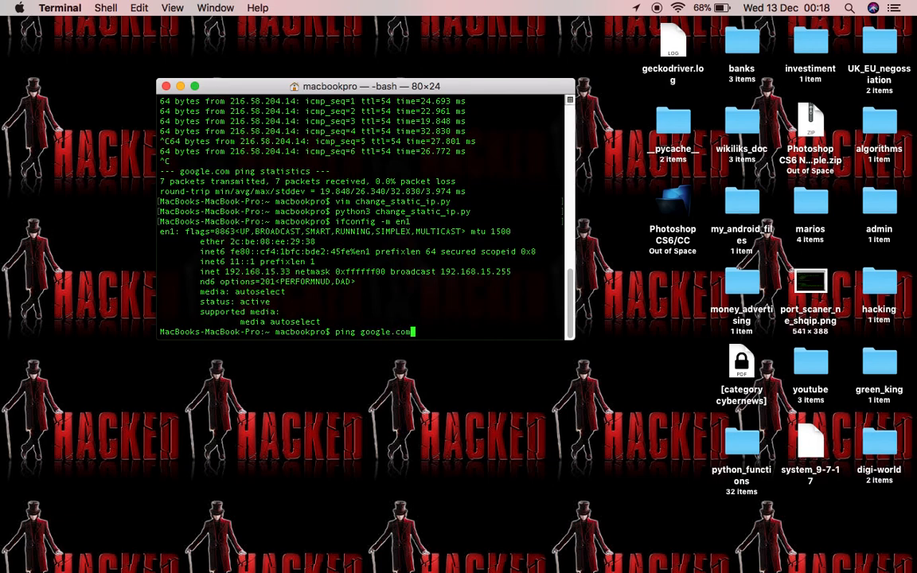
key("Return")
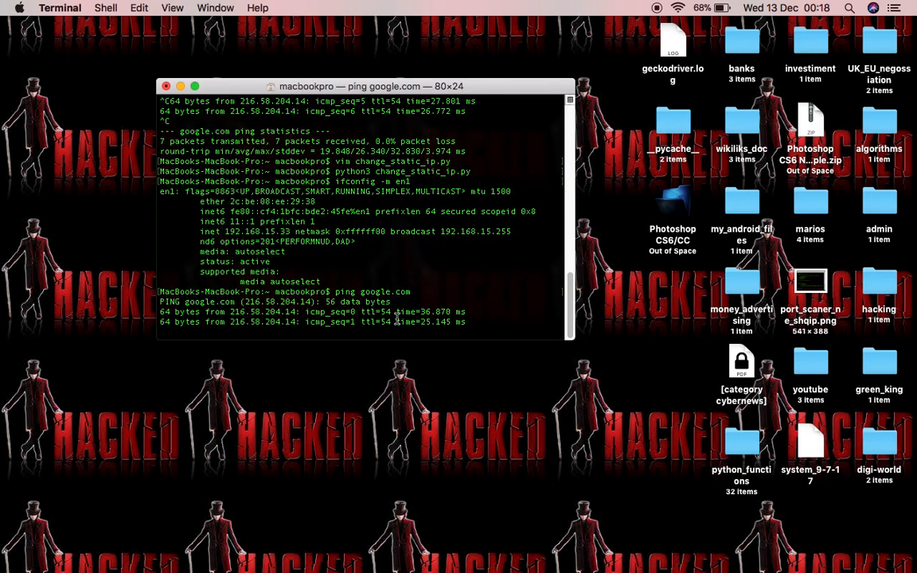
key("ctrl+c")
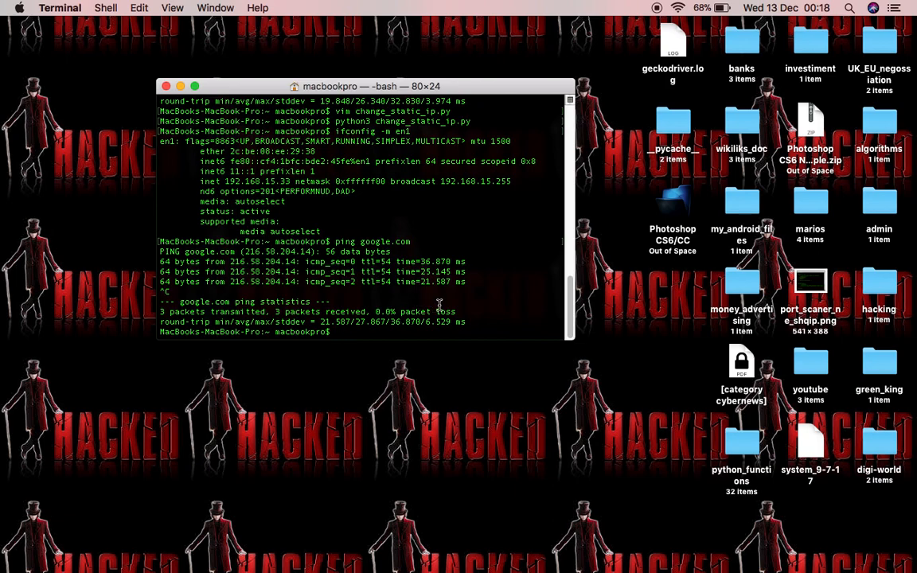
type("cla")
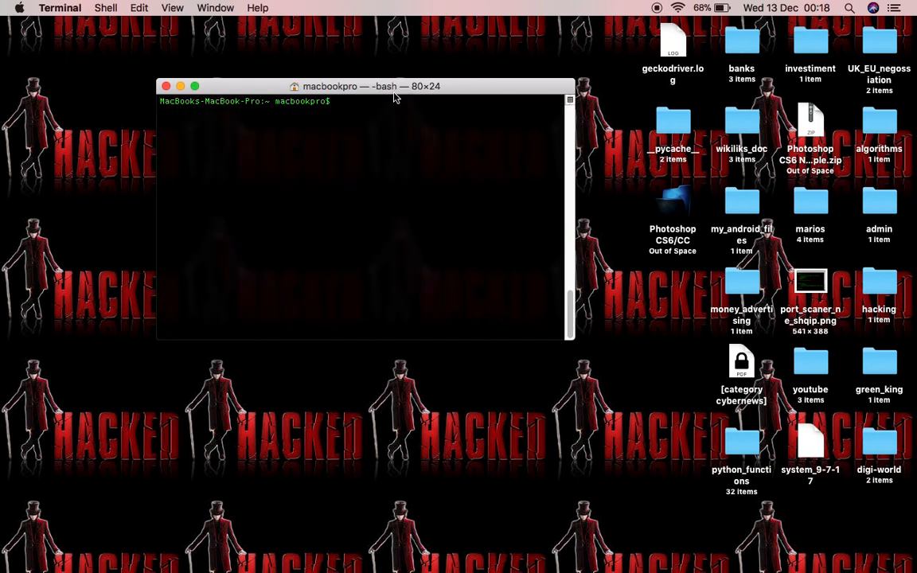
left_click_drag(392, 86, 438, 193)
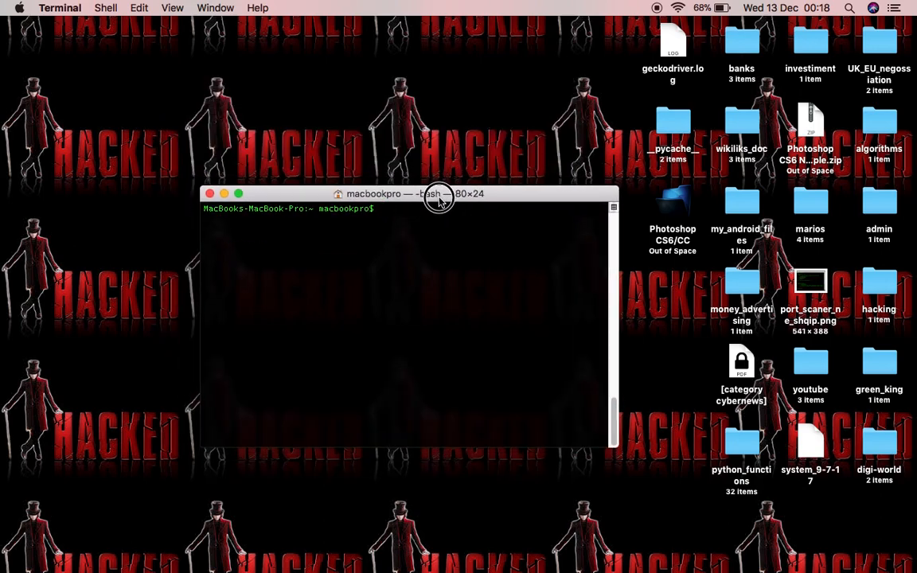